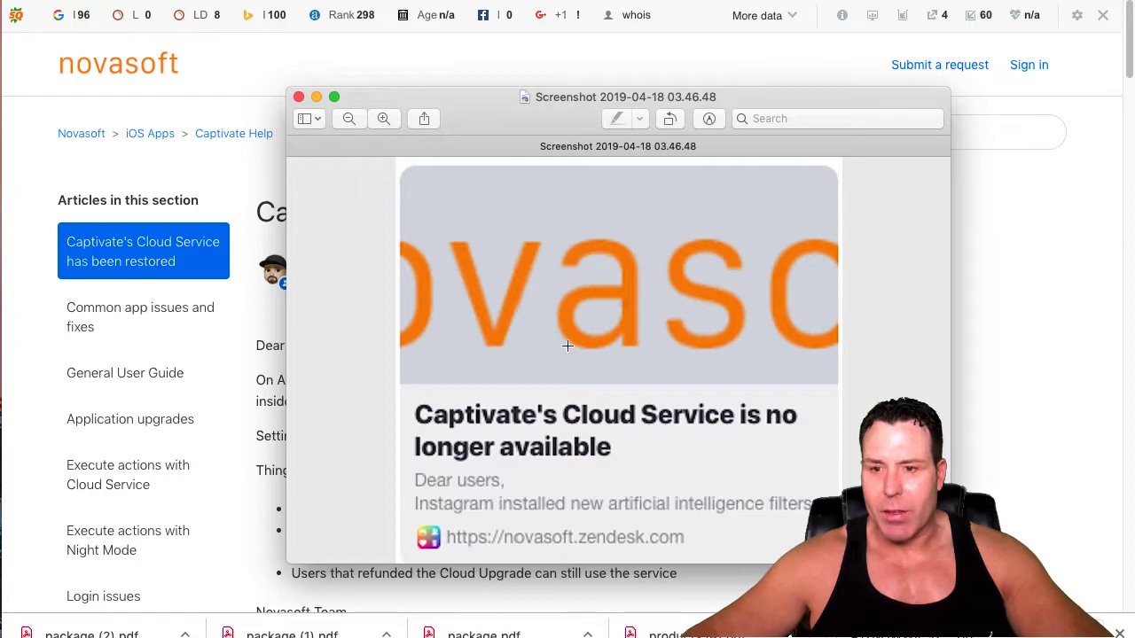
Close the announcement screenshot to reveal the 'Cloud Service has been restored' help article.
left_click(299, 96)
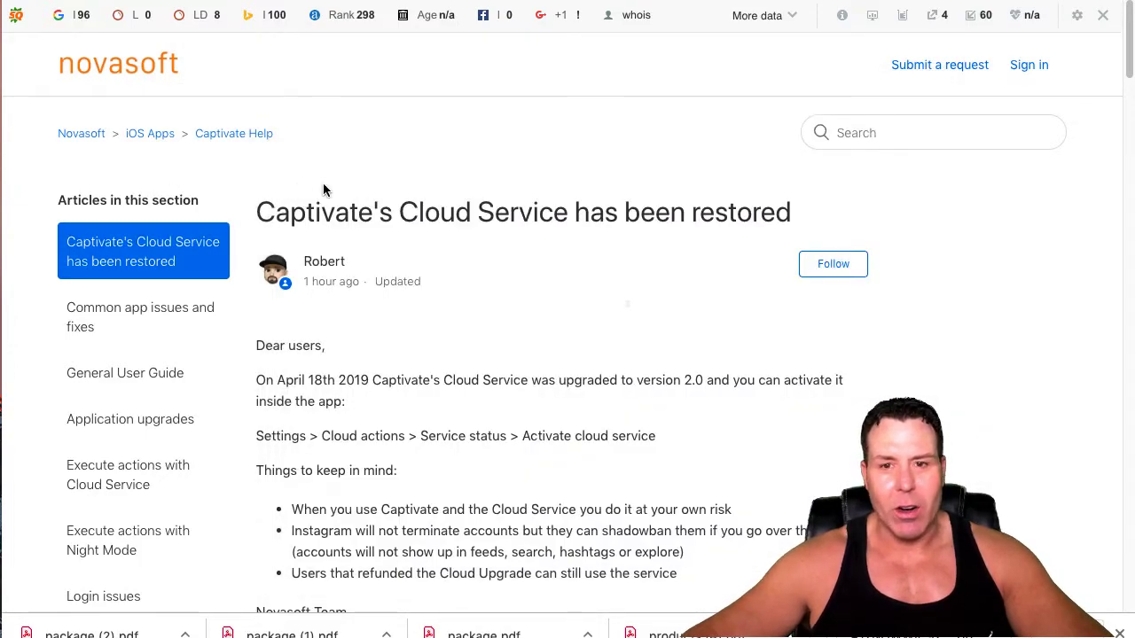
mouse_move(525, 218)
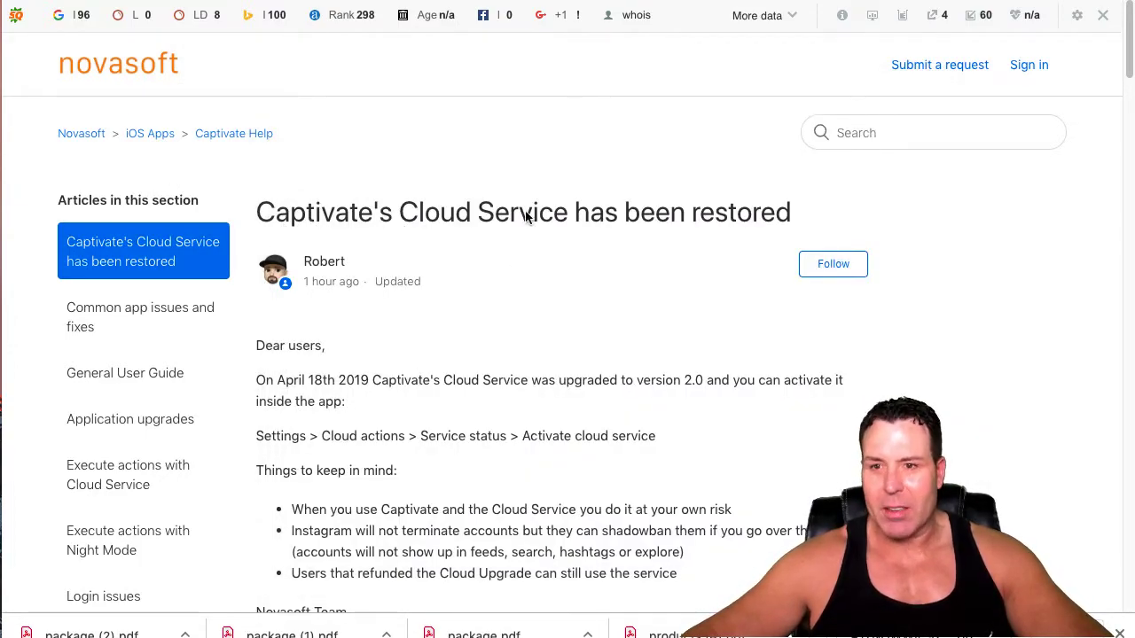
mouse_move(399, 352)
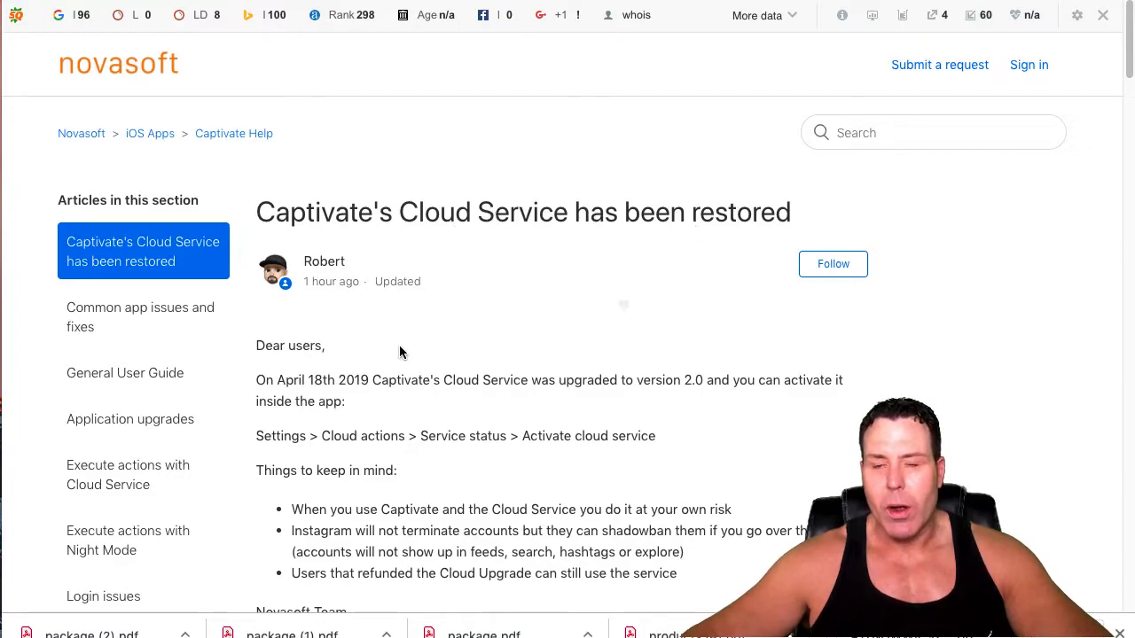
mouse_move(457, 345)
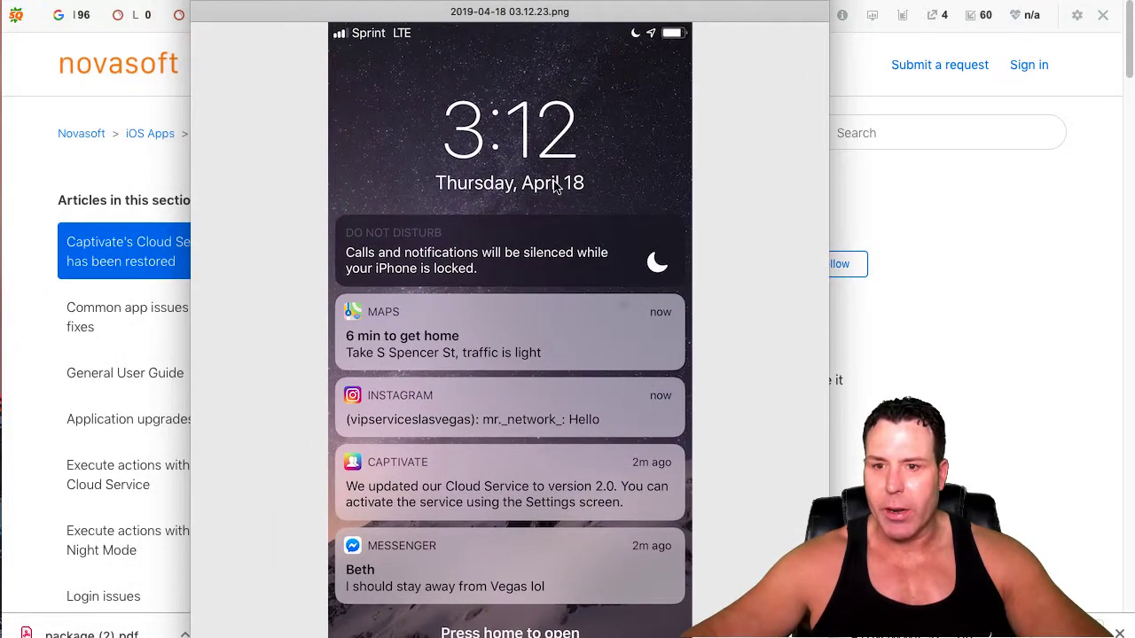
mouse_move(646, 477)
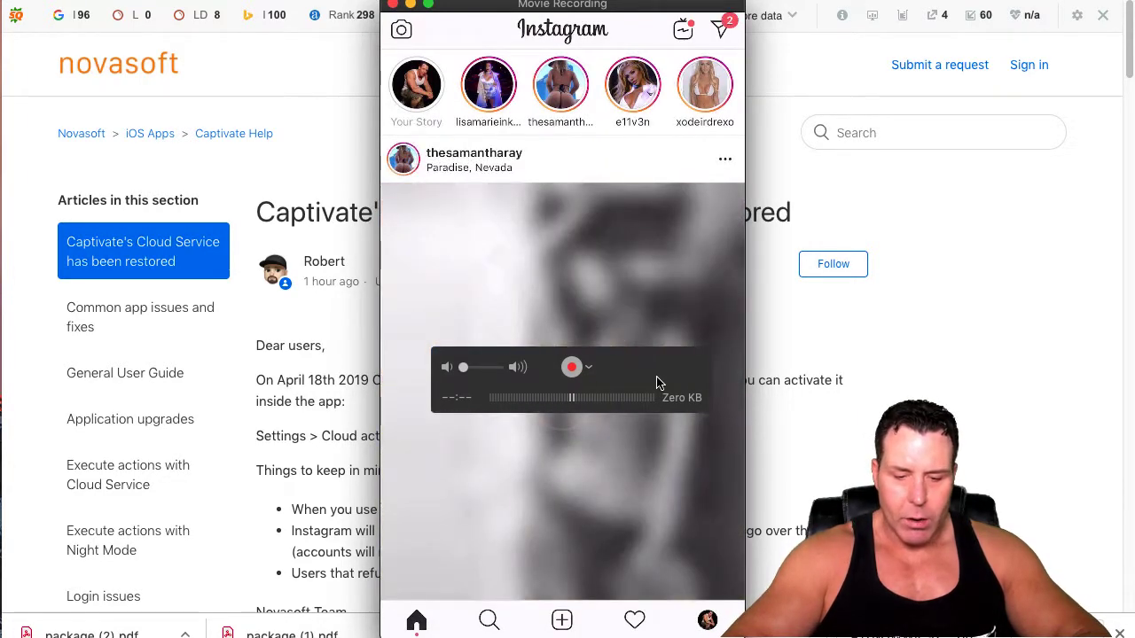
Switch Instagram from surrealevents to the vipserviceslasvegas business profile.
left_click(707, 620)
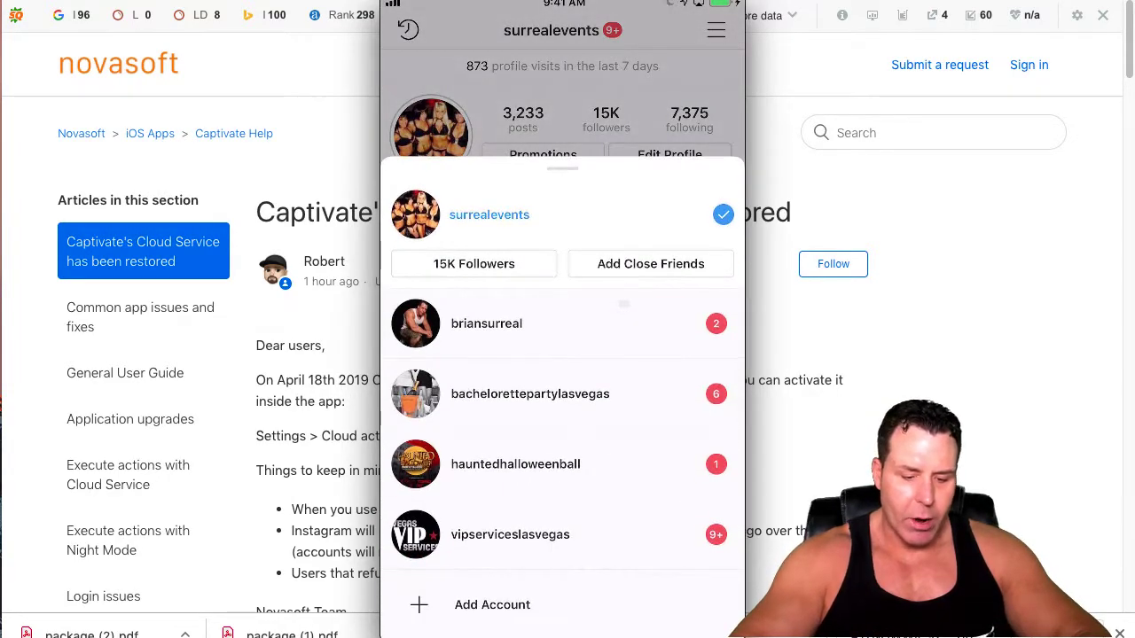
left_click(510, 534)
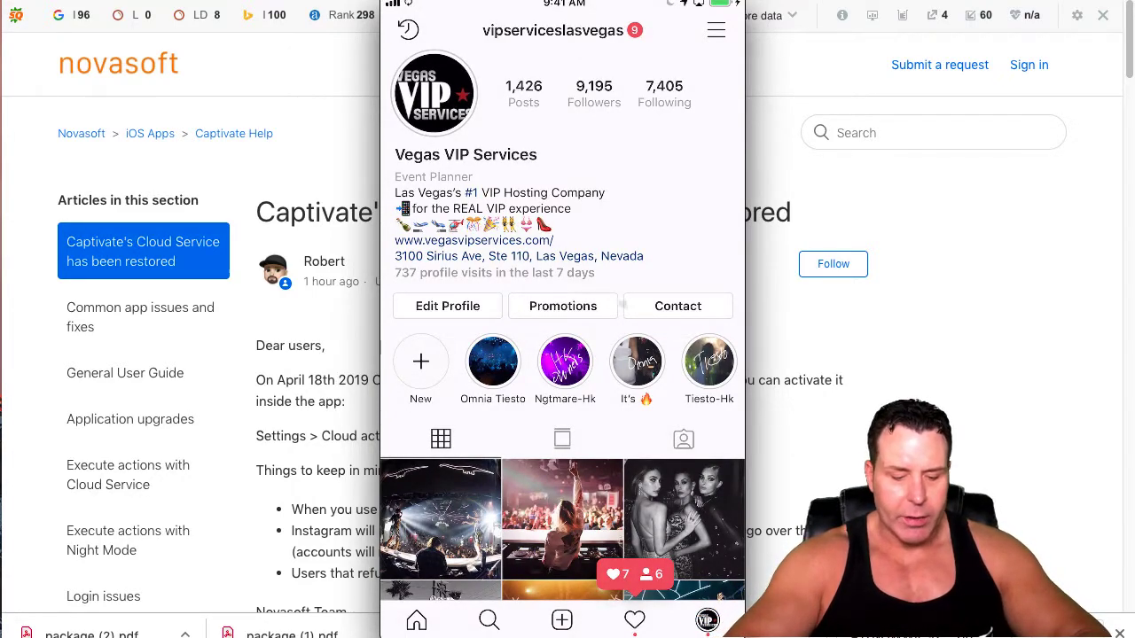
Browse the business account's direct messages, then switch to Captivate's Discover page.
left_click(717, 30)
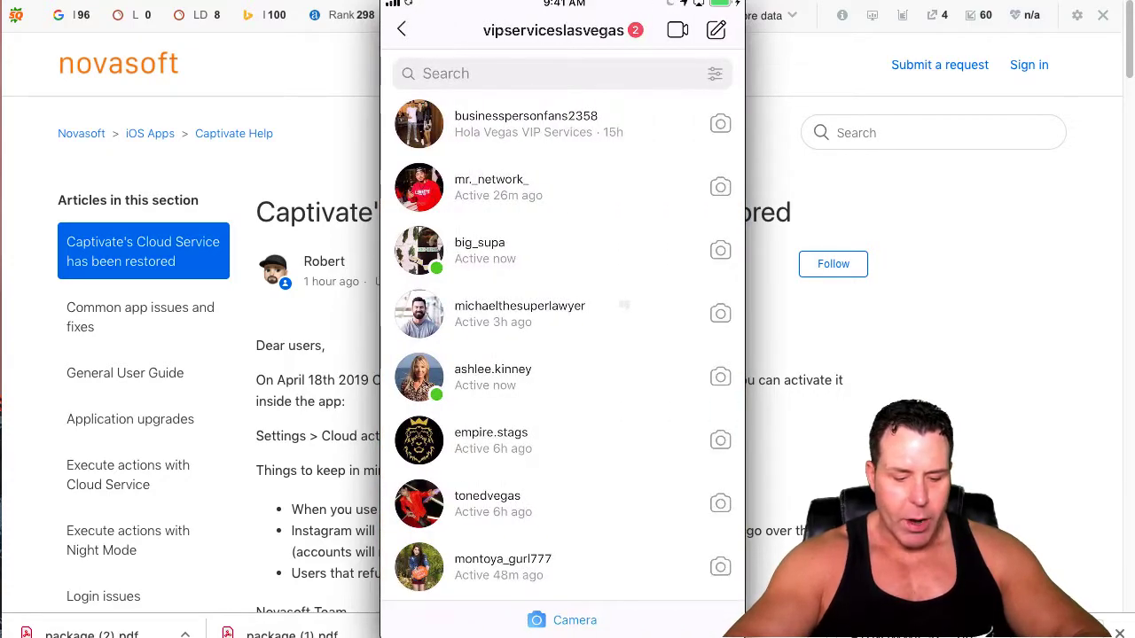
scroll("down", 3)
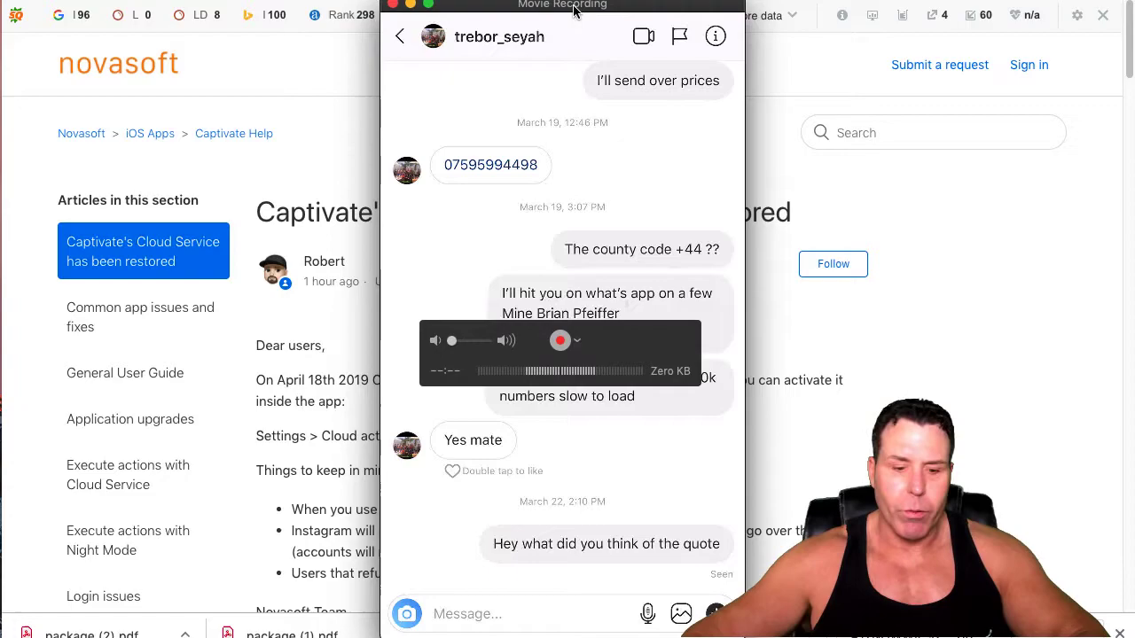
left_click(400, 29)
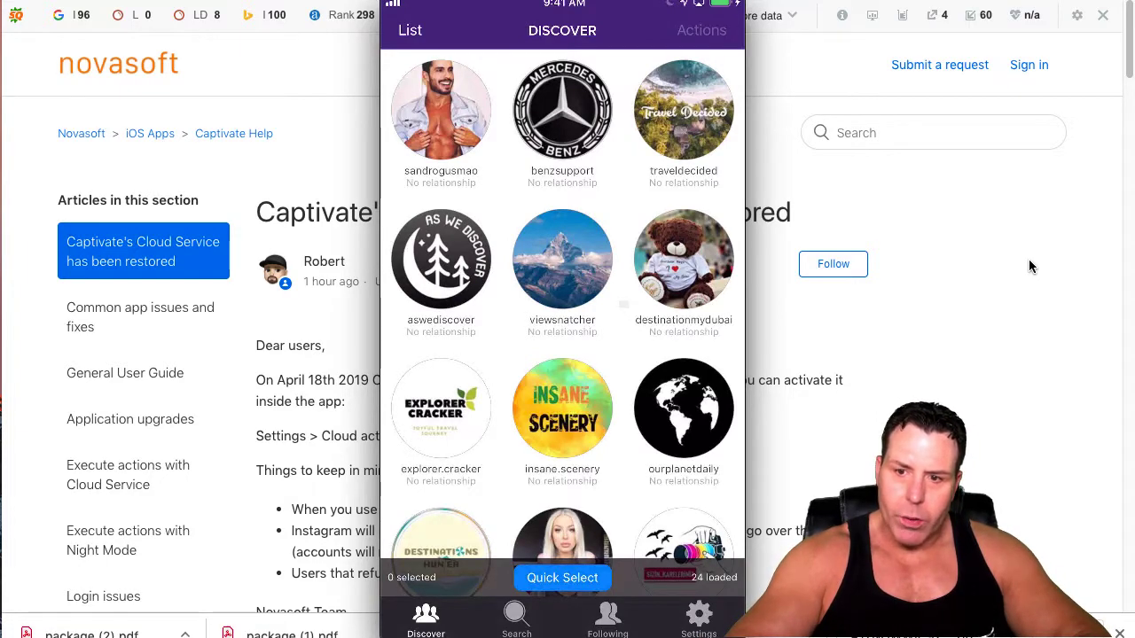
Review Captivate Settings: PRO licence, Local and Cloud Actions, Follow Filters, inactive cloud service.
scroll("down", 3)
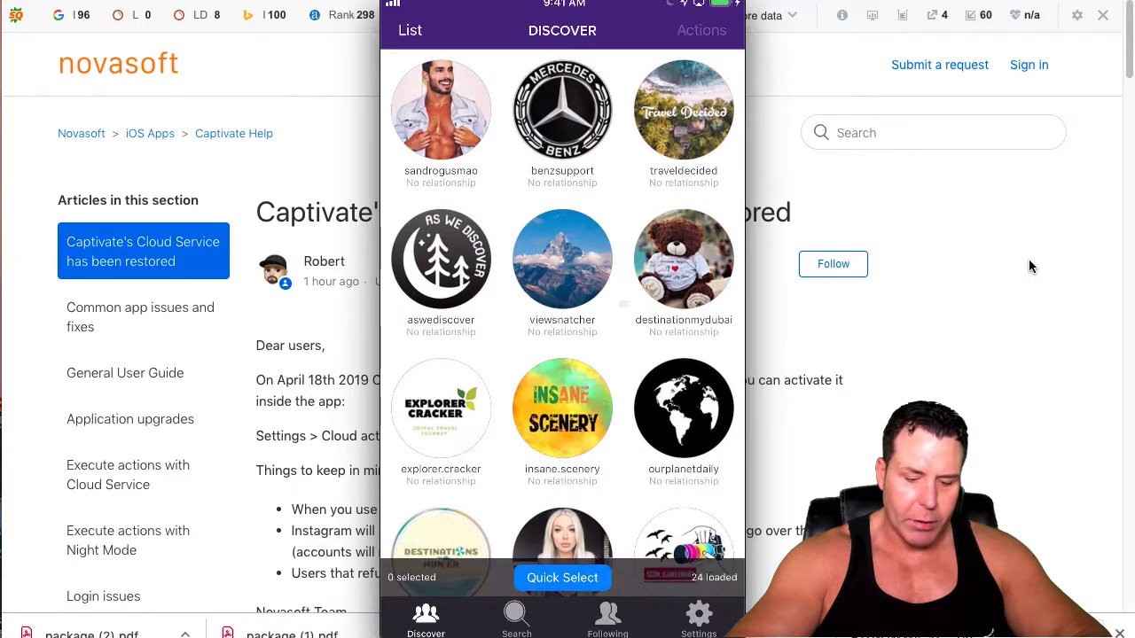
left_click(698, 616)
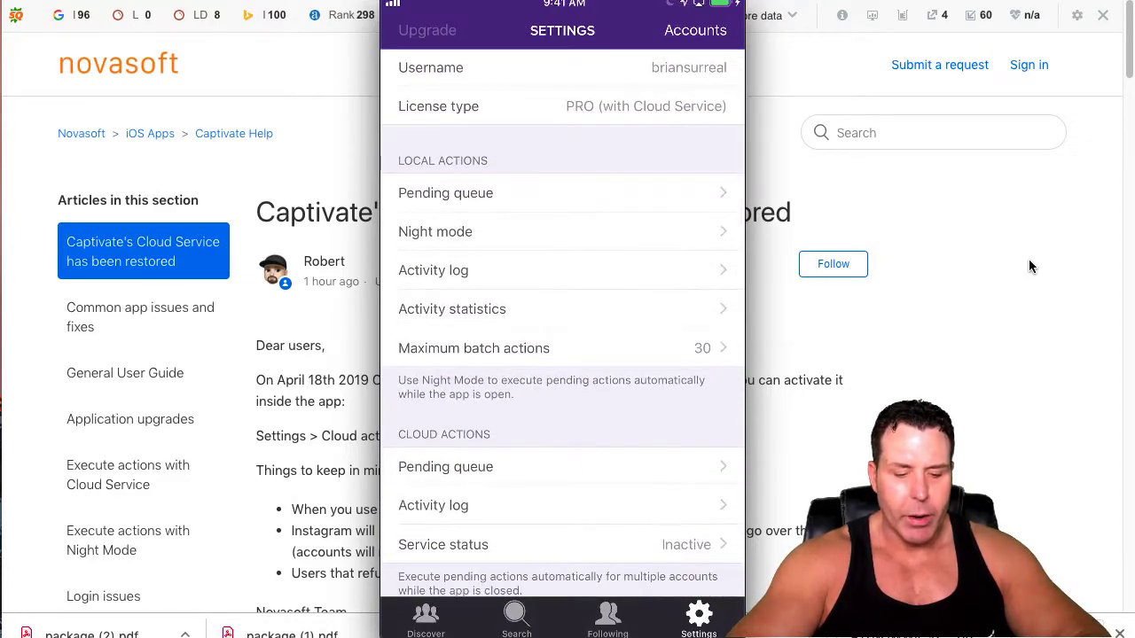
scroll("down", 3)
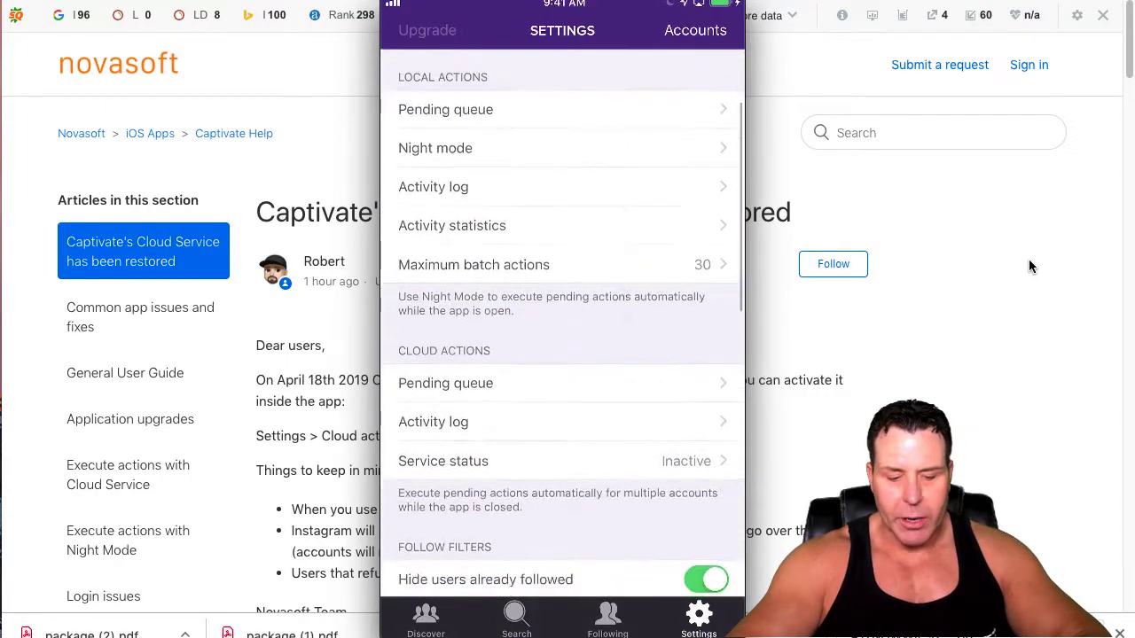
scroll("down", 3)
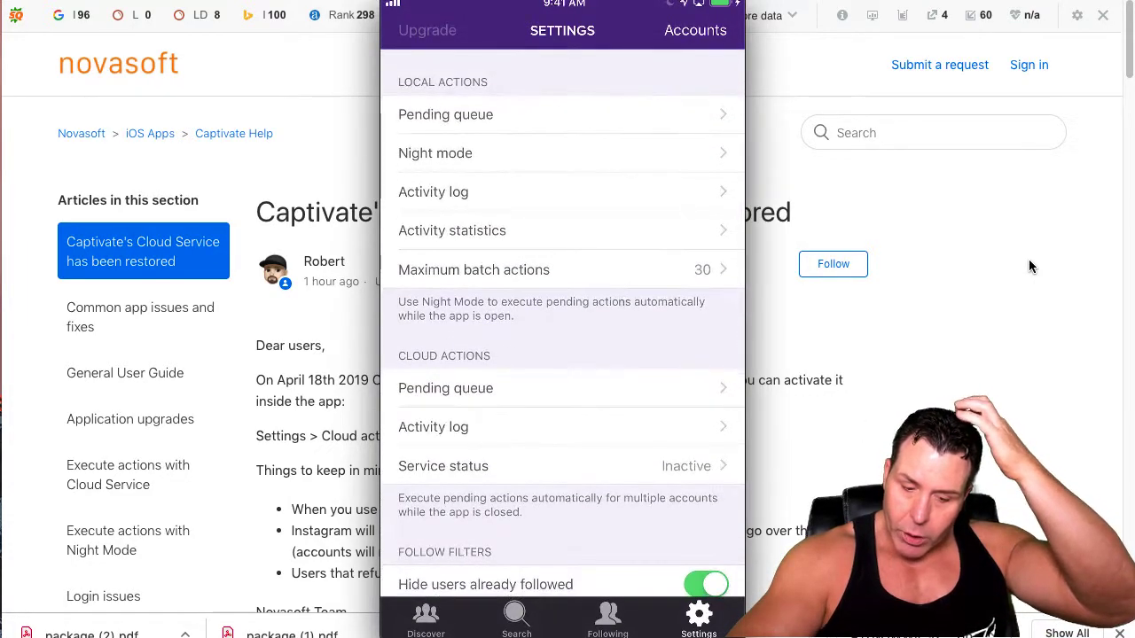
scroll("down", 3)
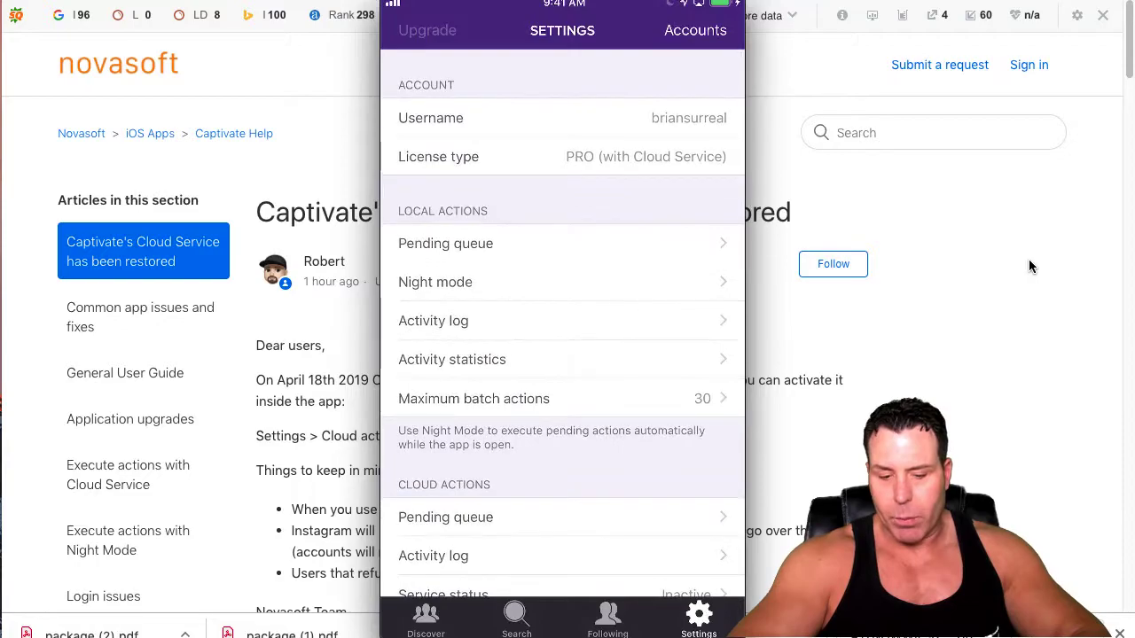
scroll("down", 3)
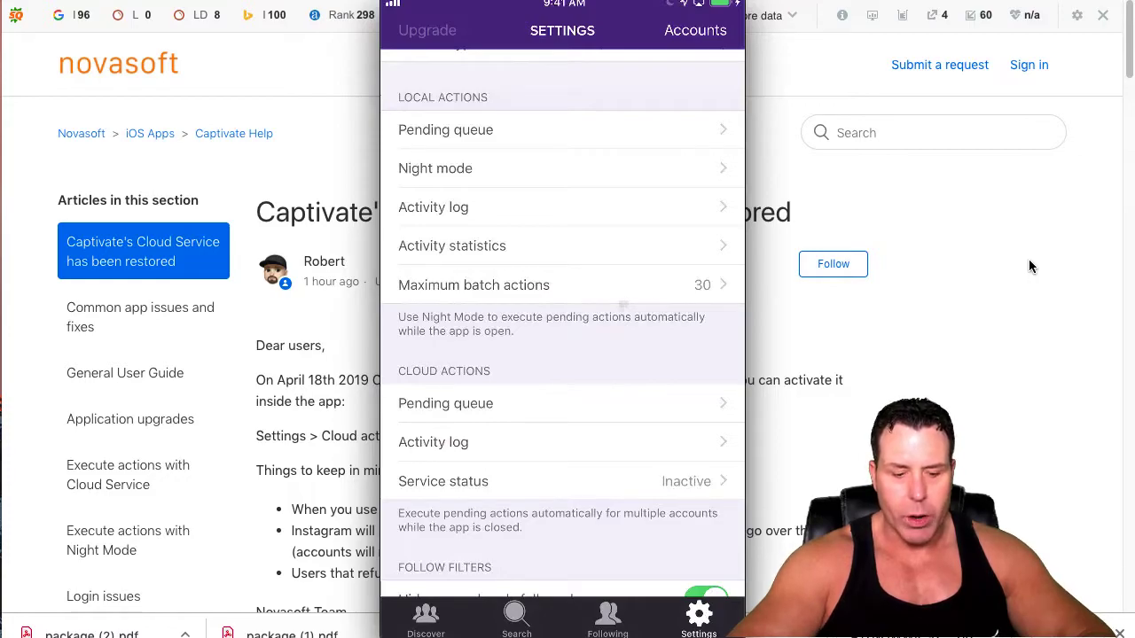
scroll("up", 3)
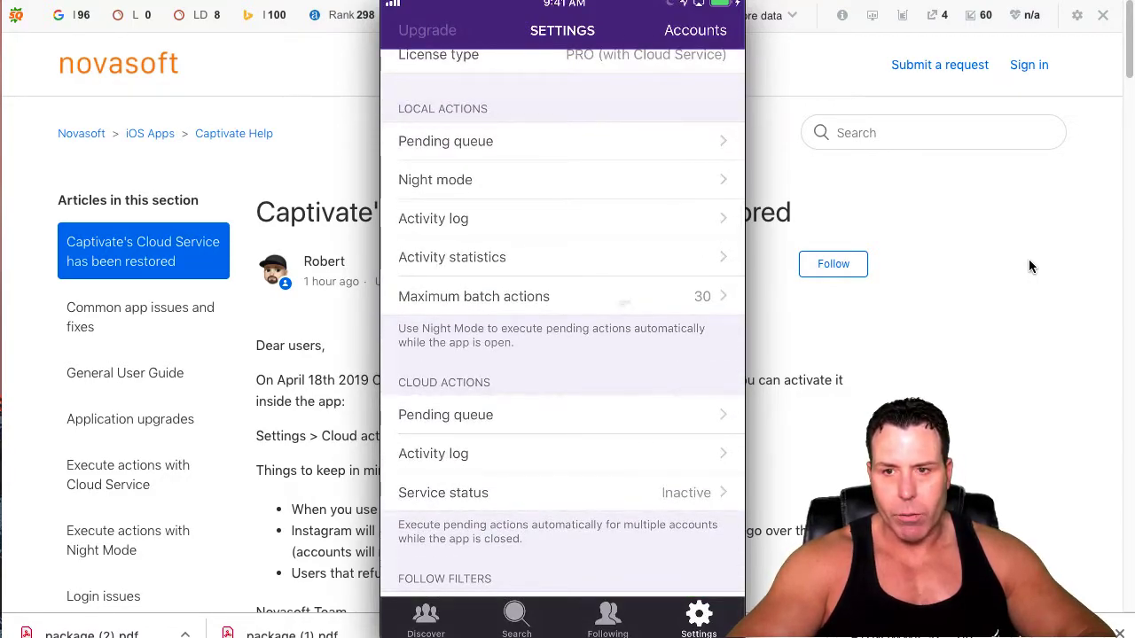
scroll("up", 3)
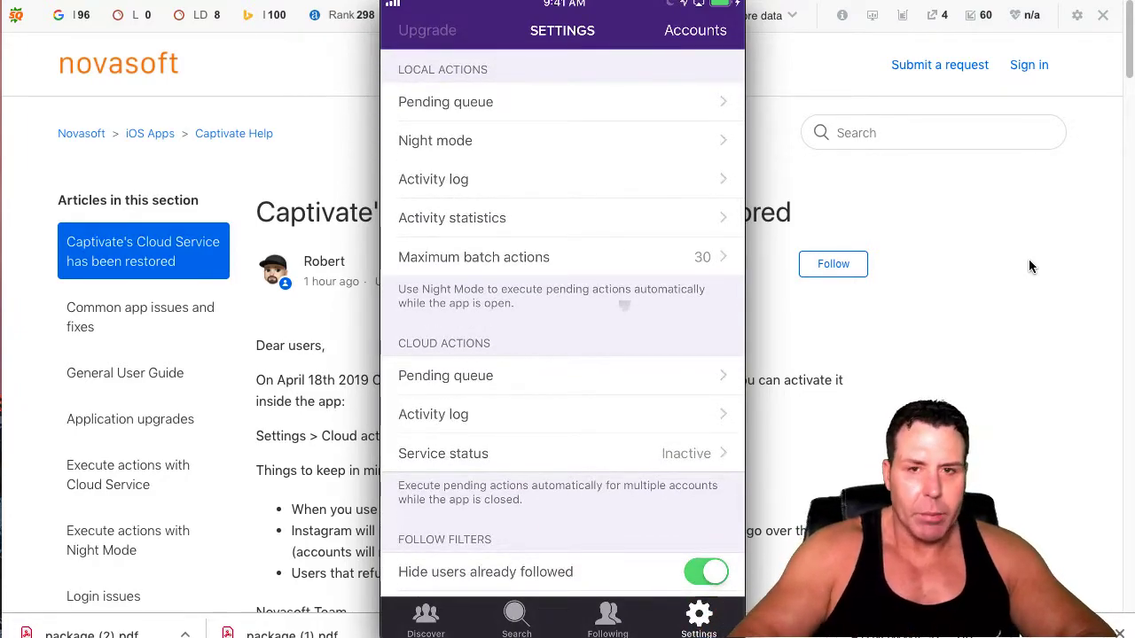
scroll("down", 3)
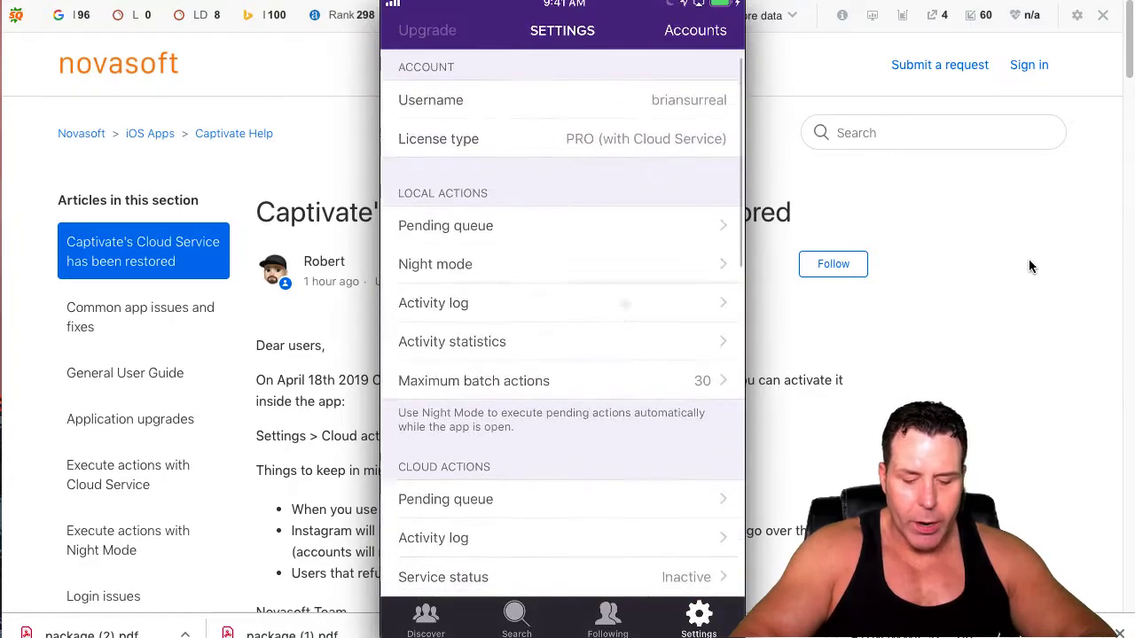
Search for 'Kaos' and open the KAOS club account's followers list.
left_click(516, 616)
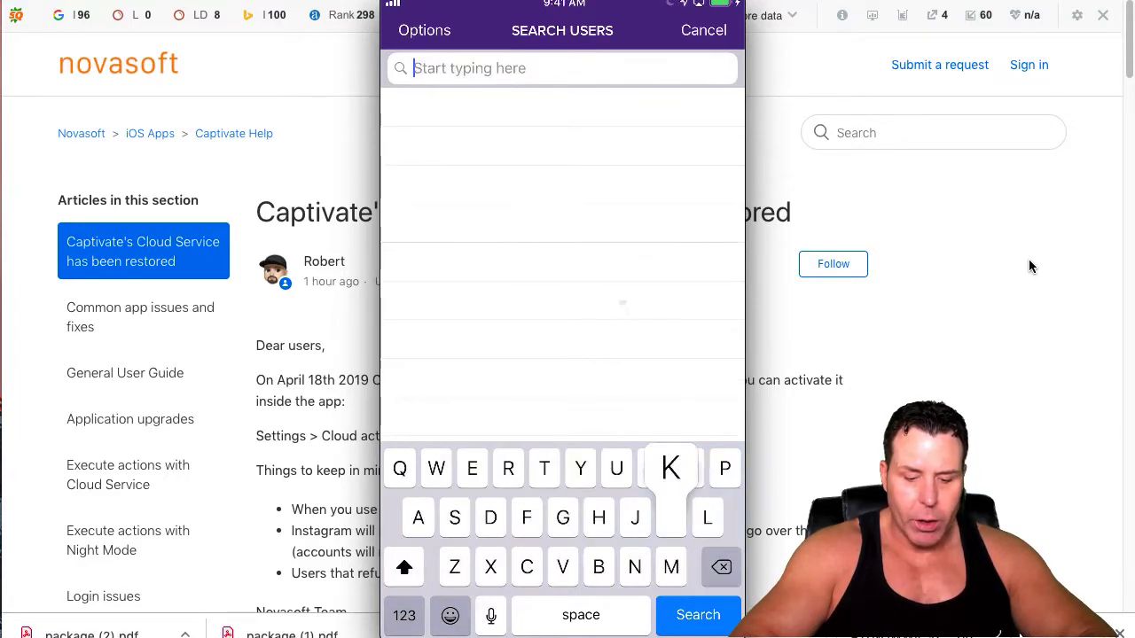
type("Koas")
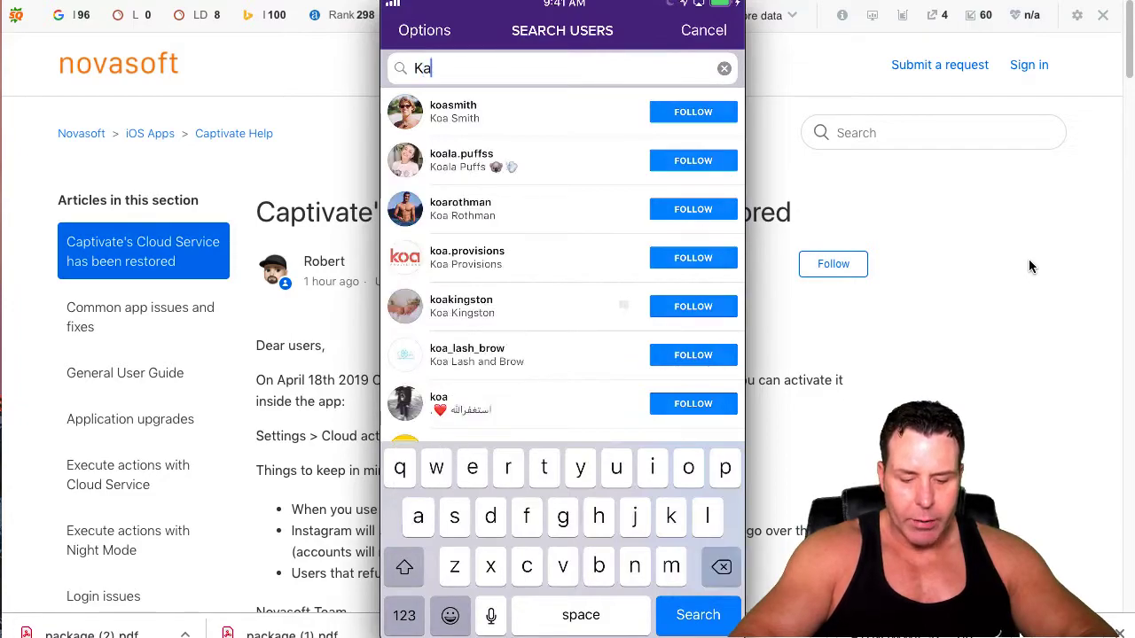
type("os")
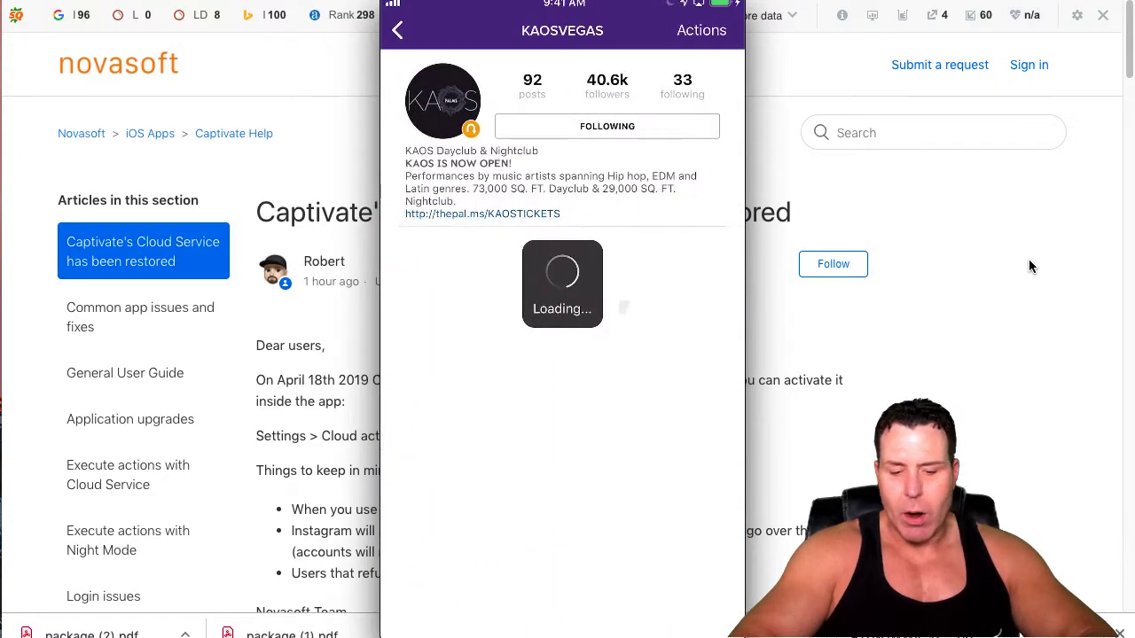
left_click(606, 84)
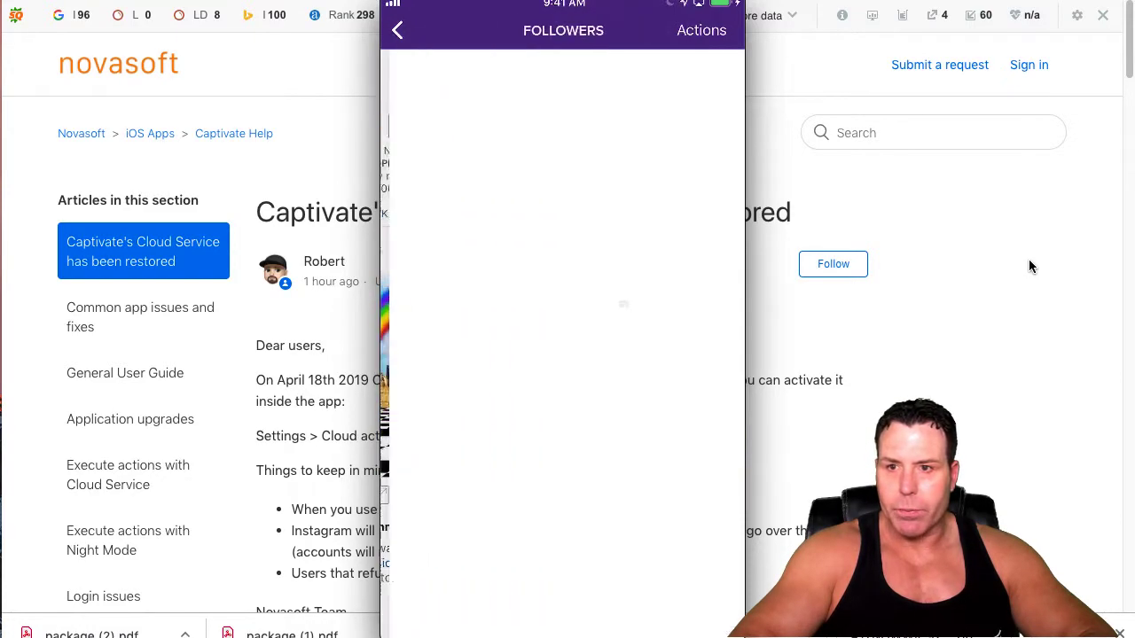
left_click(700, 29)
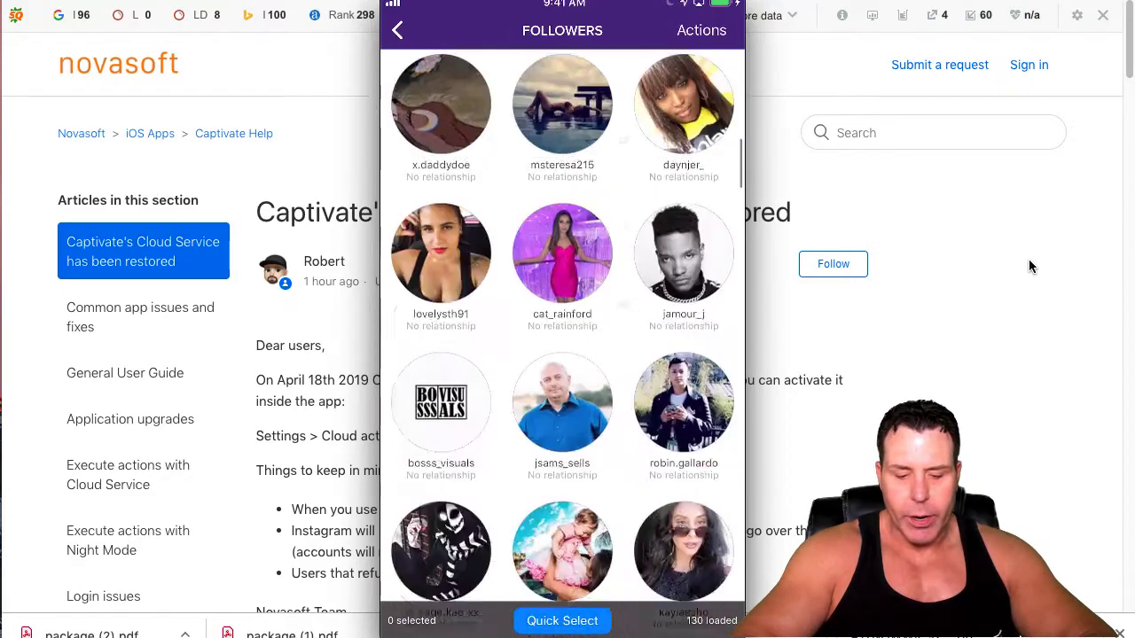
Load more followers into the KAOS followers list.
scroll("down", 3)
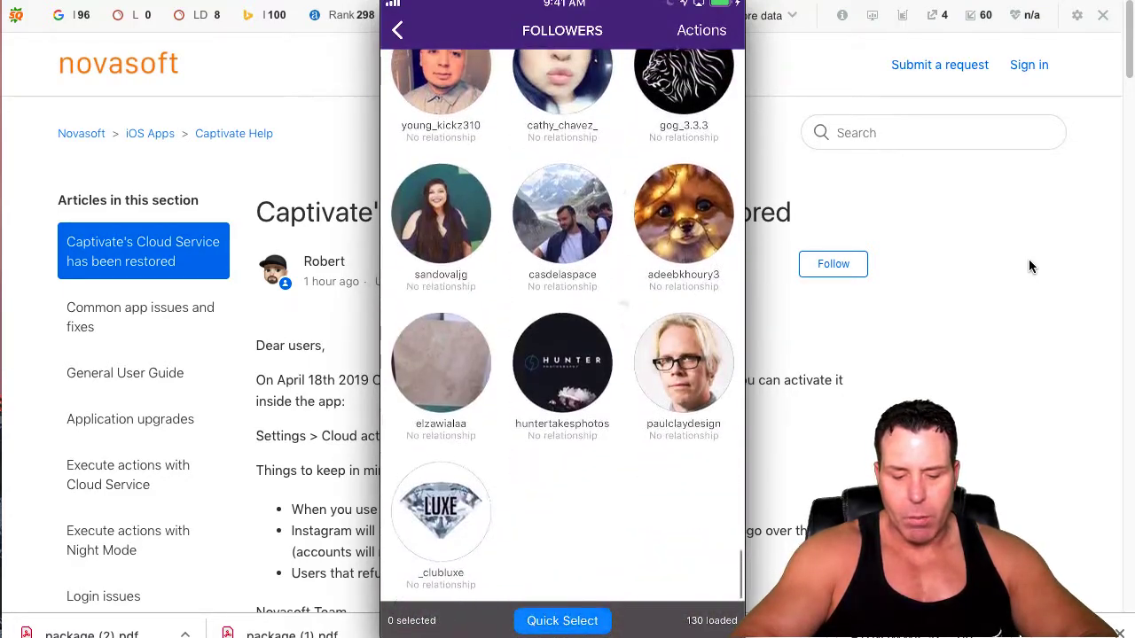
left_click(562, 213)
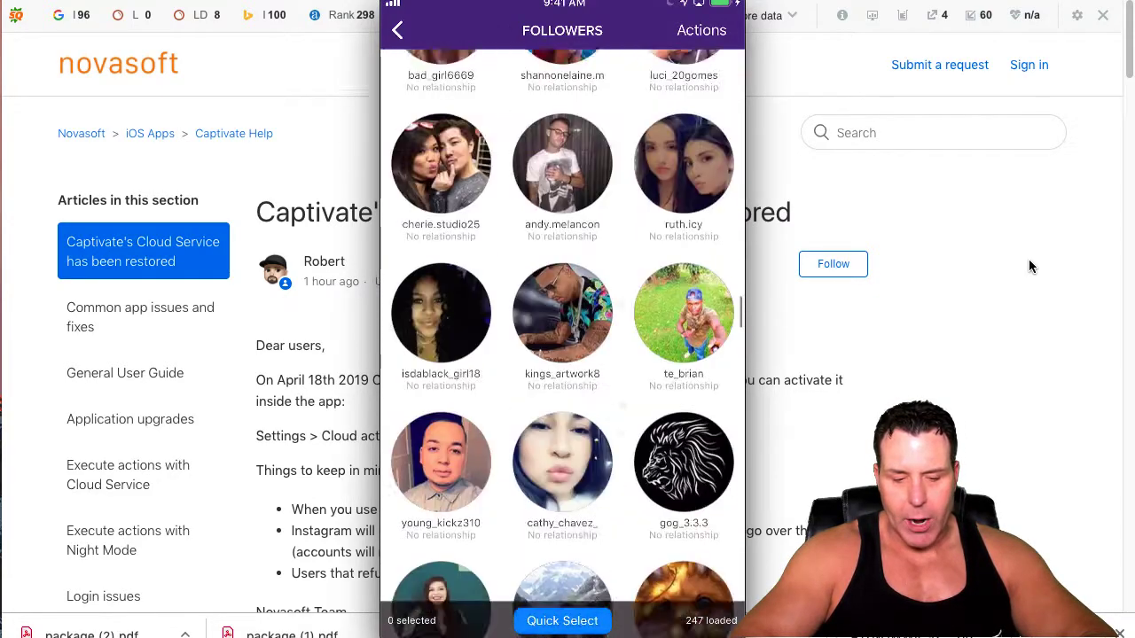
scroll("up", 3)
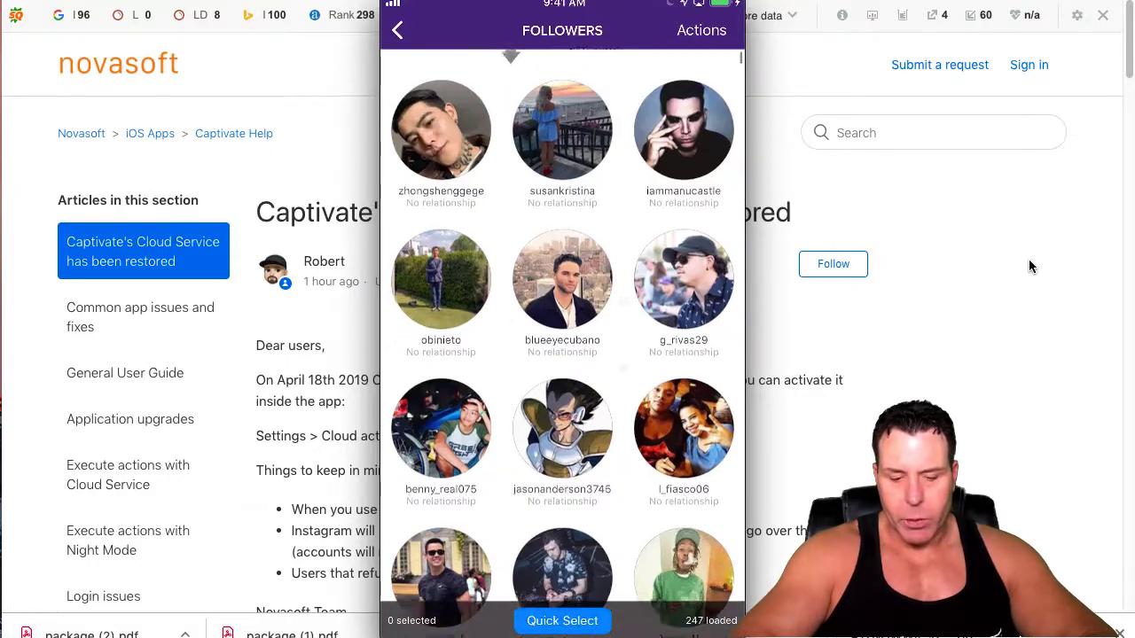
scroll("up", 3)
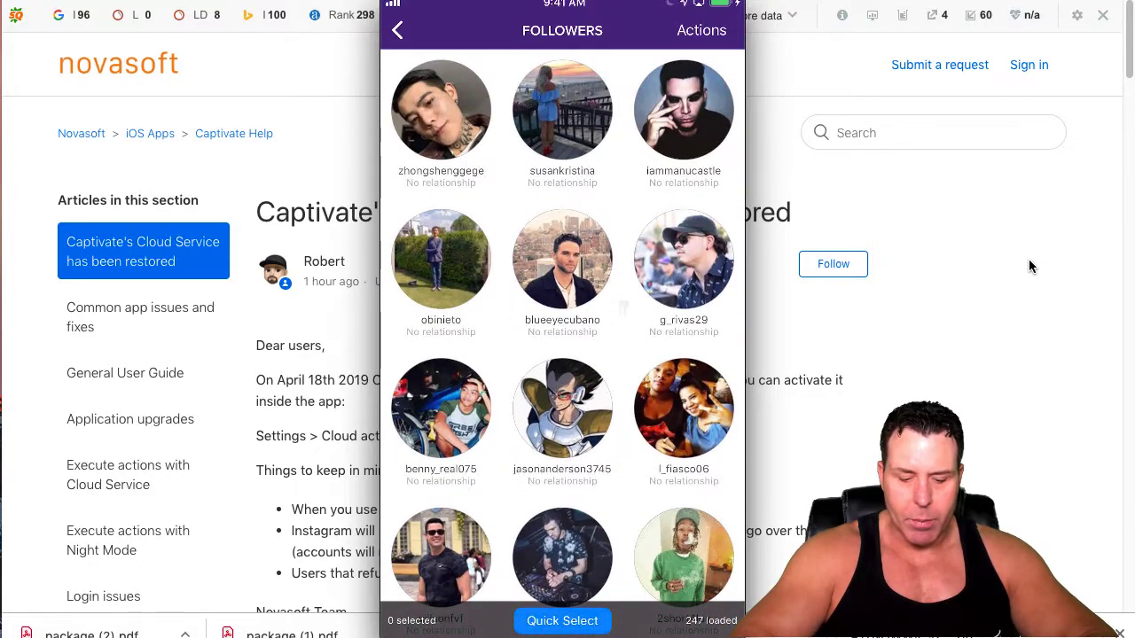
Select all 247 followers and queue following them in the cloud queue.
left_click(562, 620)
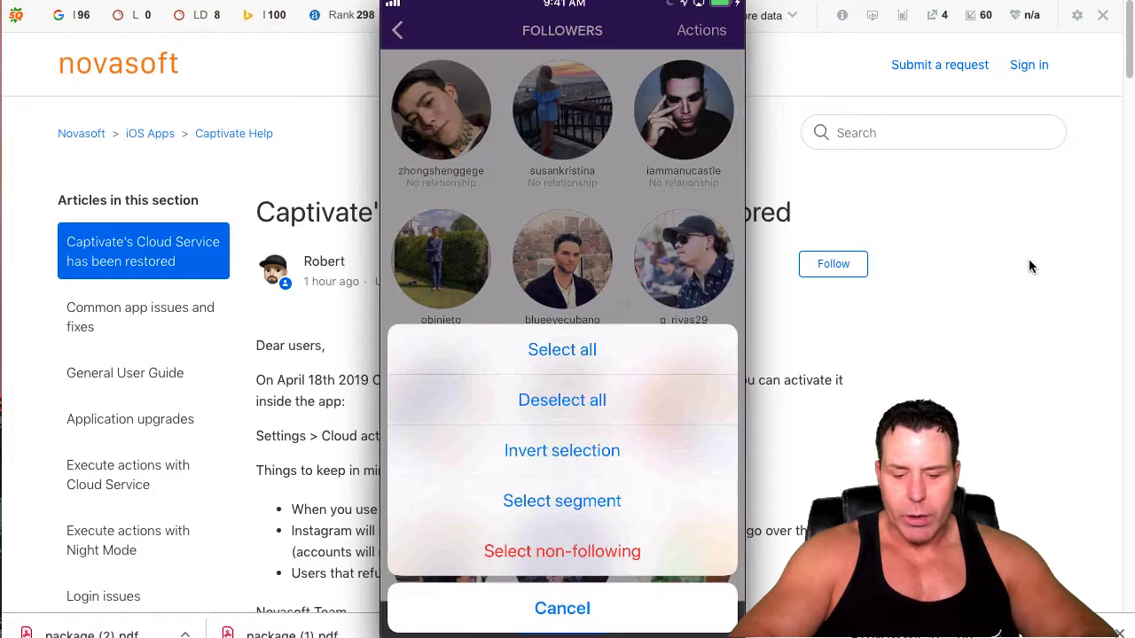
left_click(562, 349)
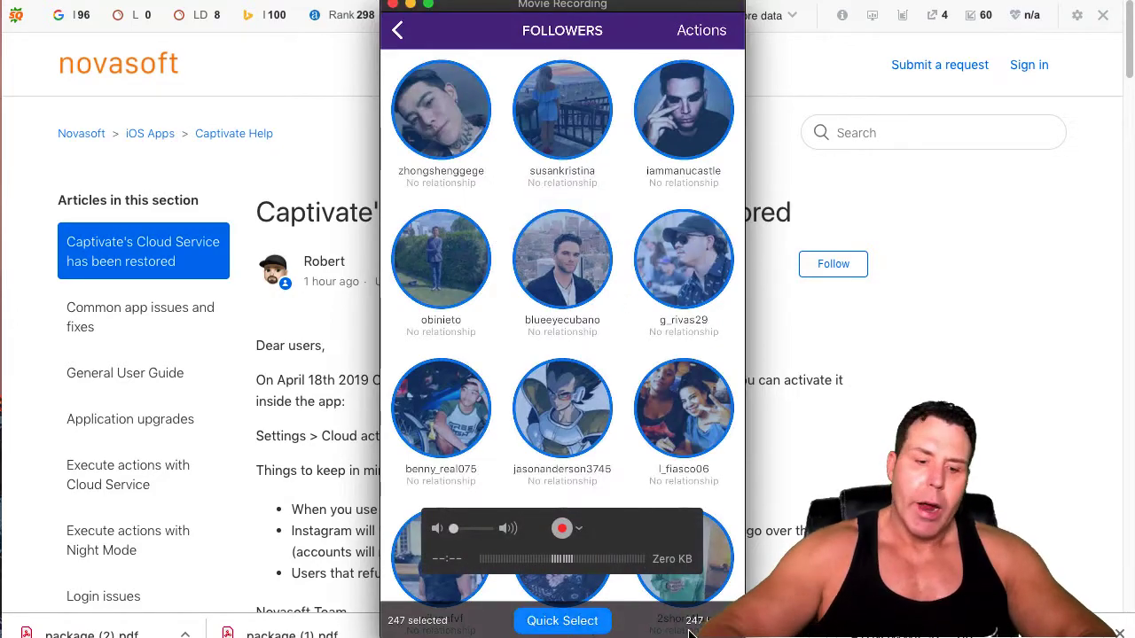
left_click(701, 30)
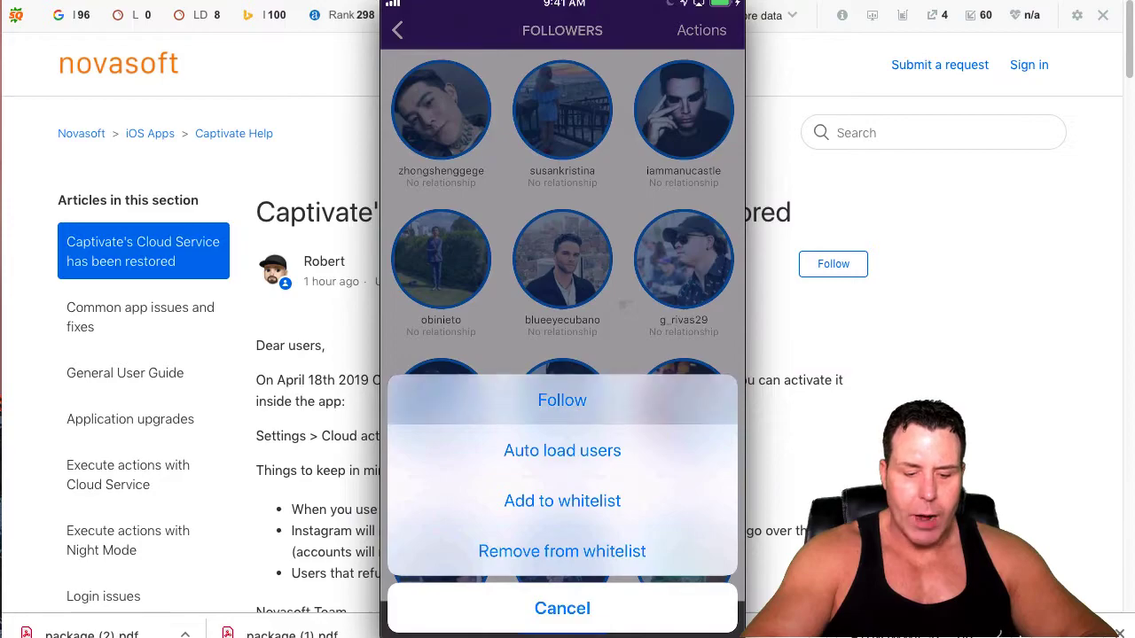
left_click(562, 399)
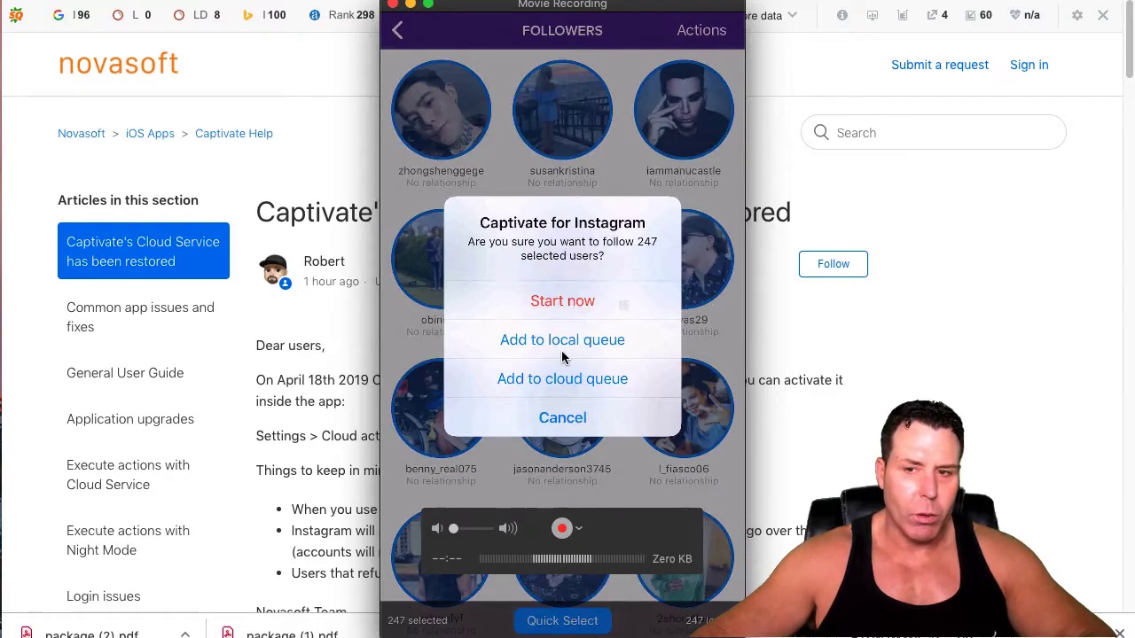
mouse_move(556, 392)
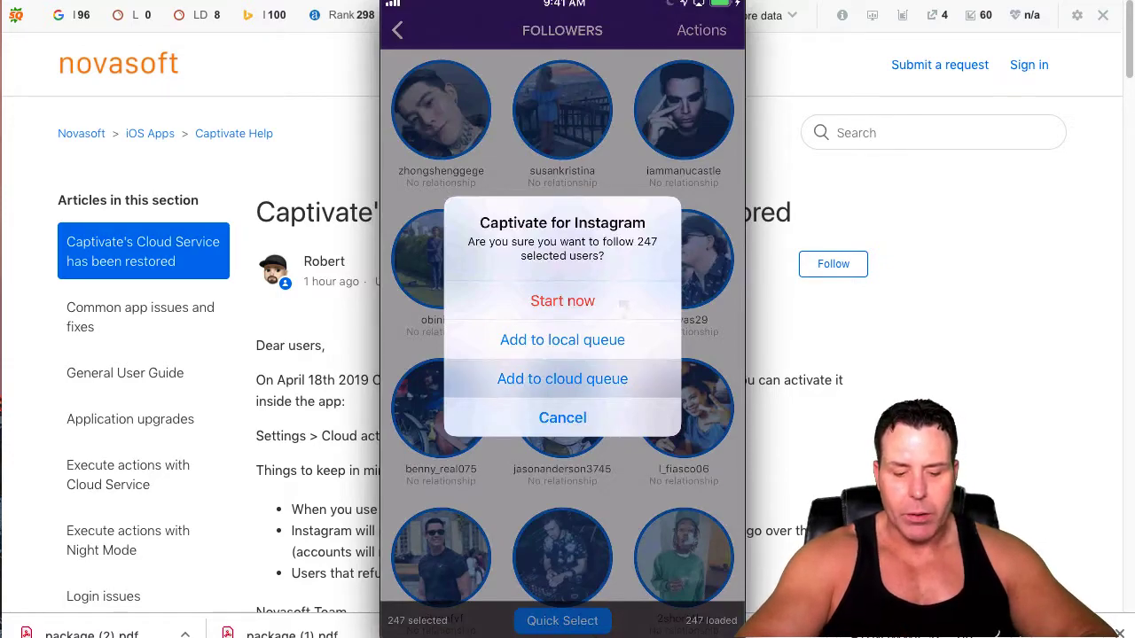
left_click(562, 379)
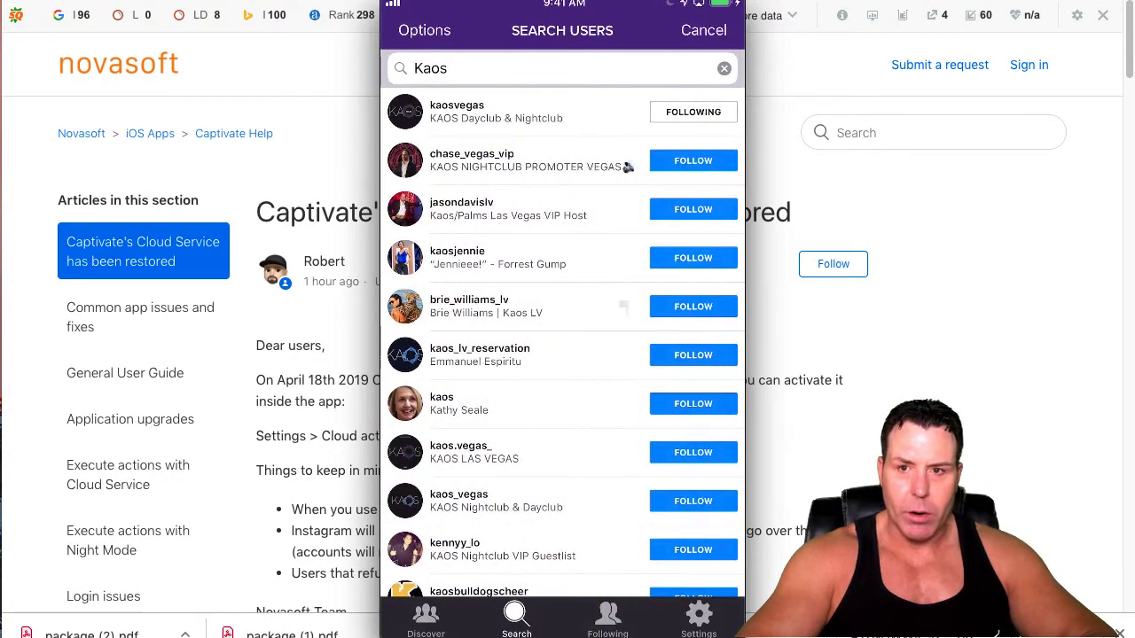
View the cloud queue (939 unfollows) and local queue (92 unfollows), then return to Settings.
left_click(698, 616)
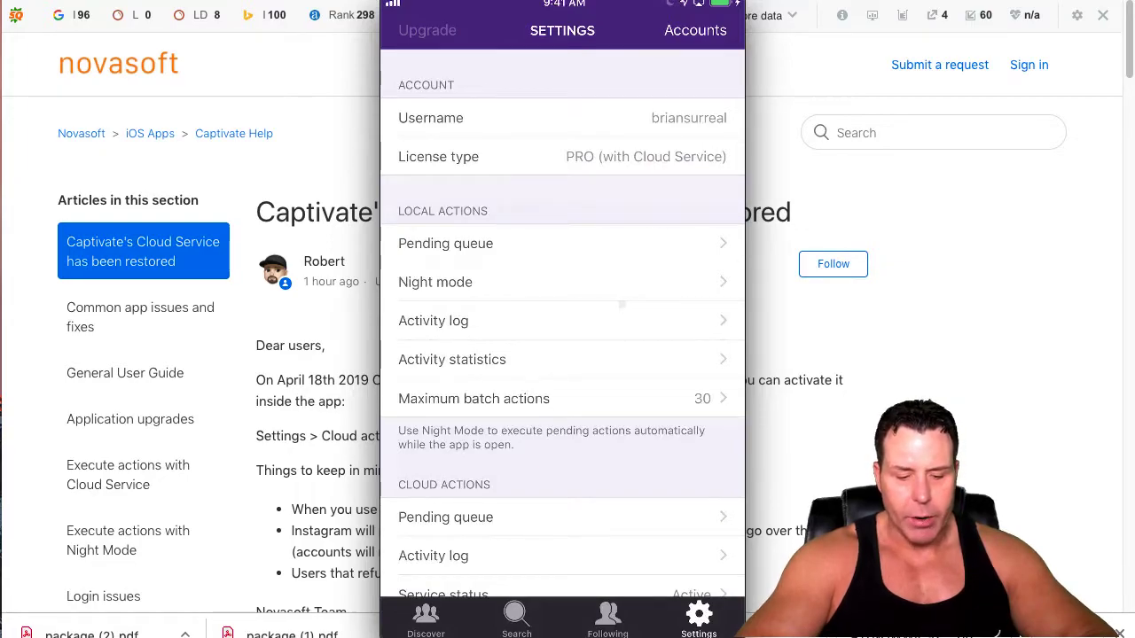
left_click(445, 516)
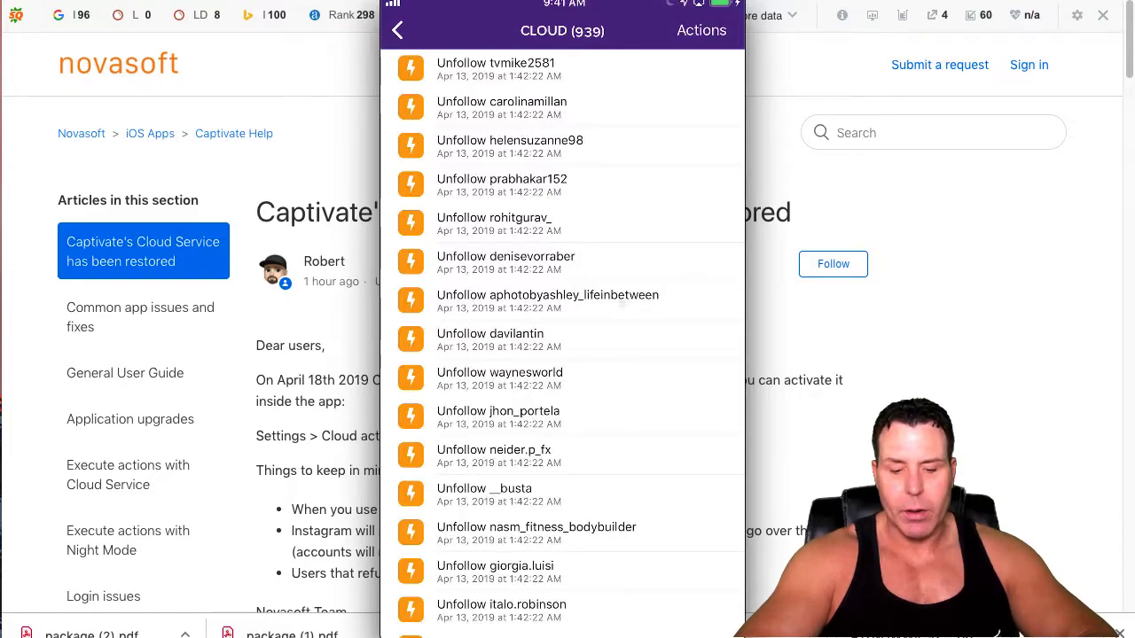
left_click(700, 30)
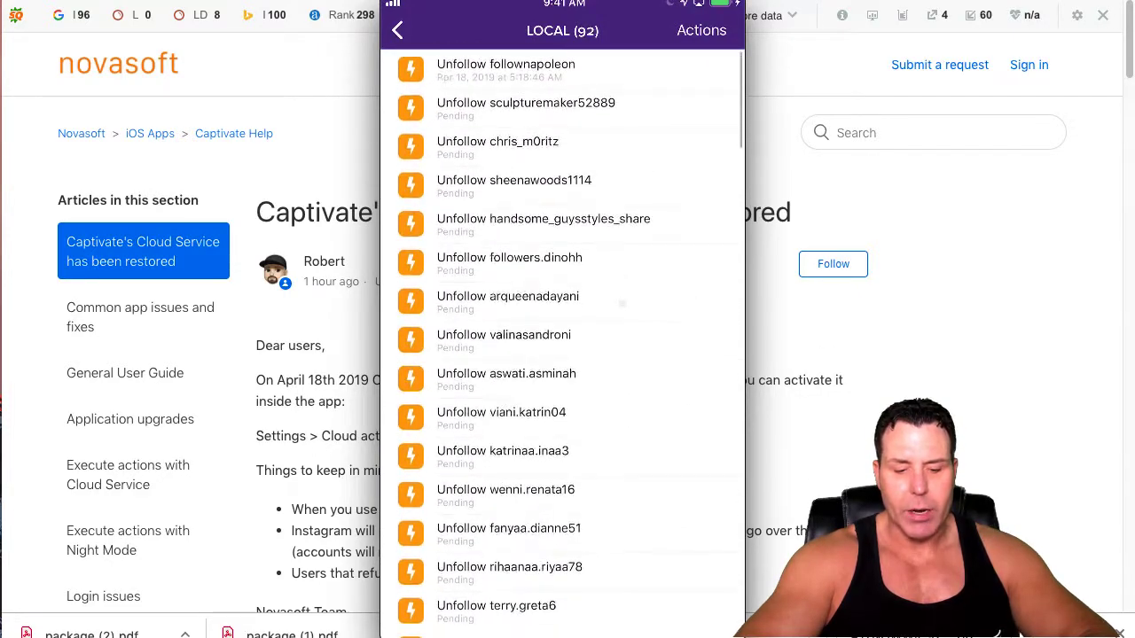
left_click(397, 29)
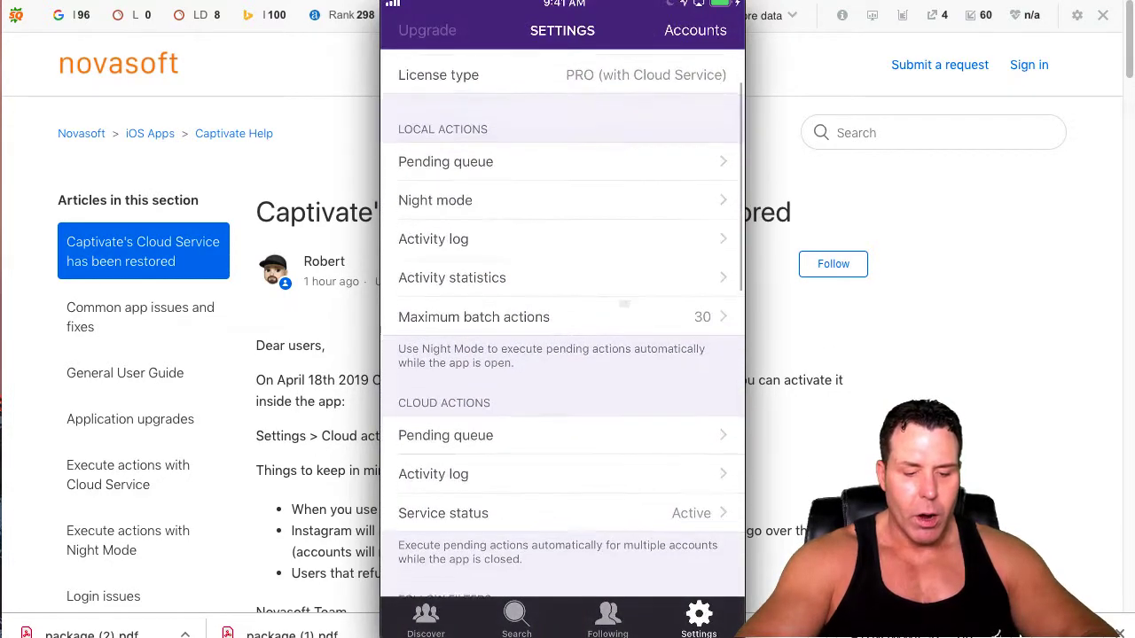
Scroll Settings down to the enabled Follow Filters toggles, then exit to the home screen.
scroll("up", 3)
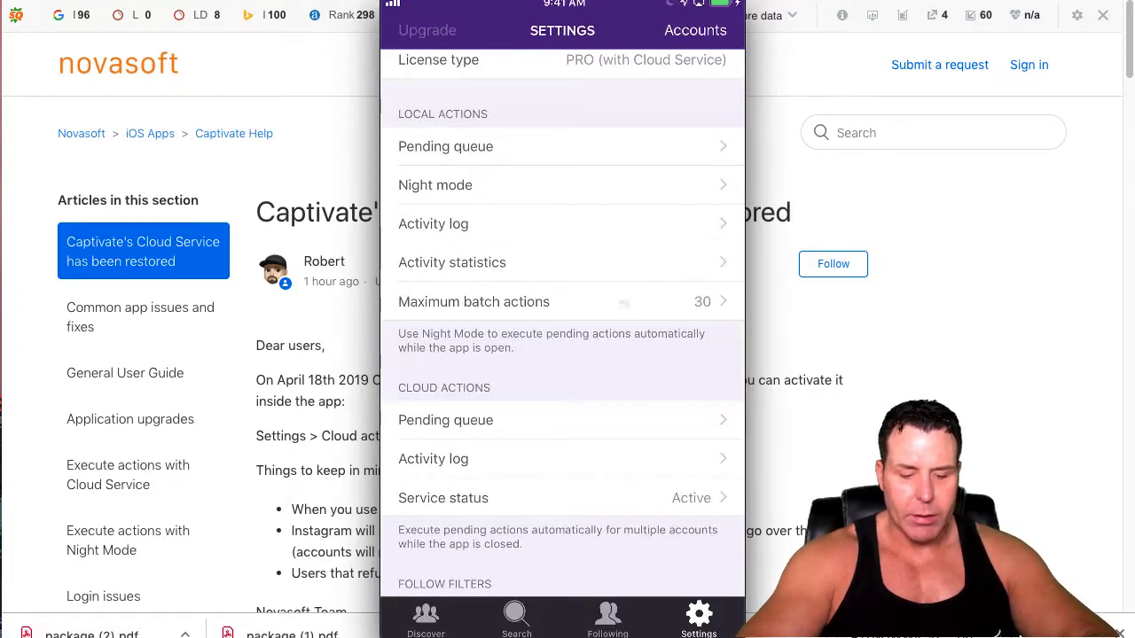
scroll("down", 3)
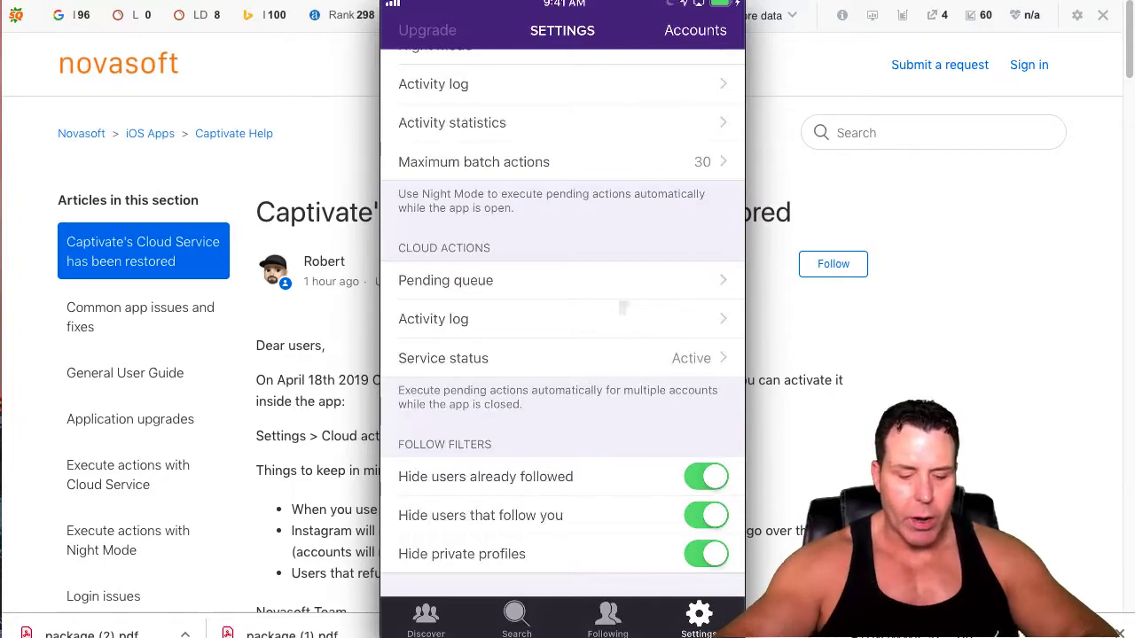
scroll("down", 3)
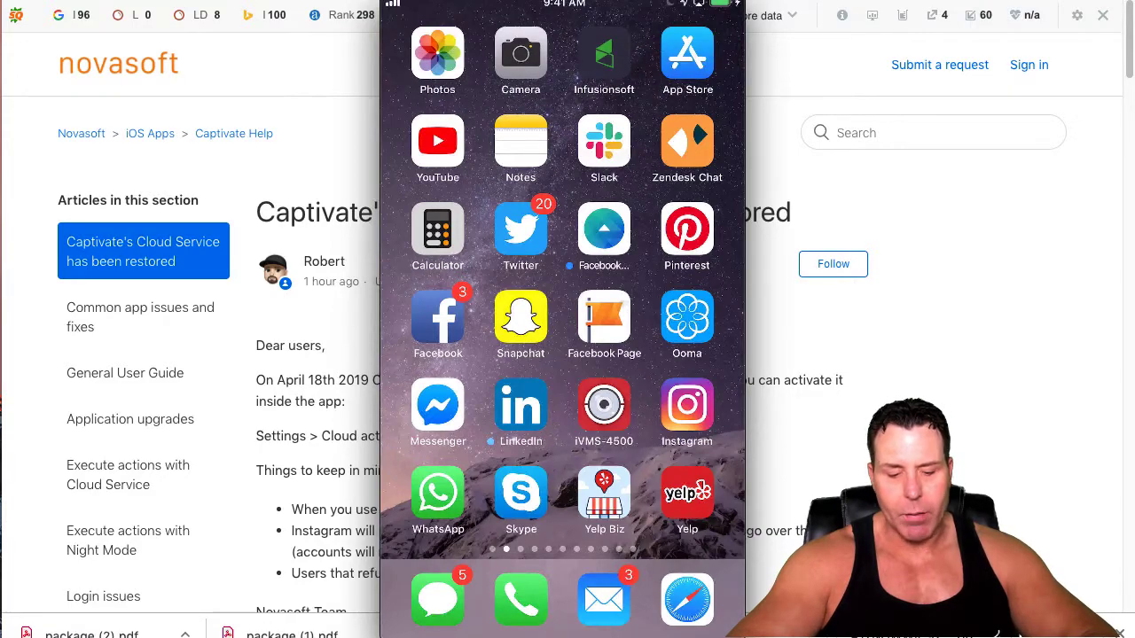
Check Instagram's activity tab and linked accounts, then return to the home-screen page with Captivate.
left_click(686, 411)
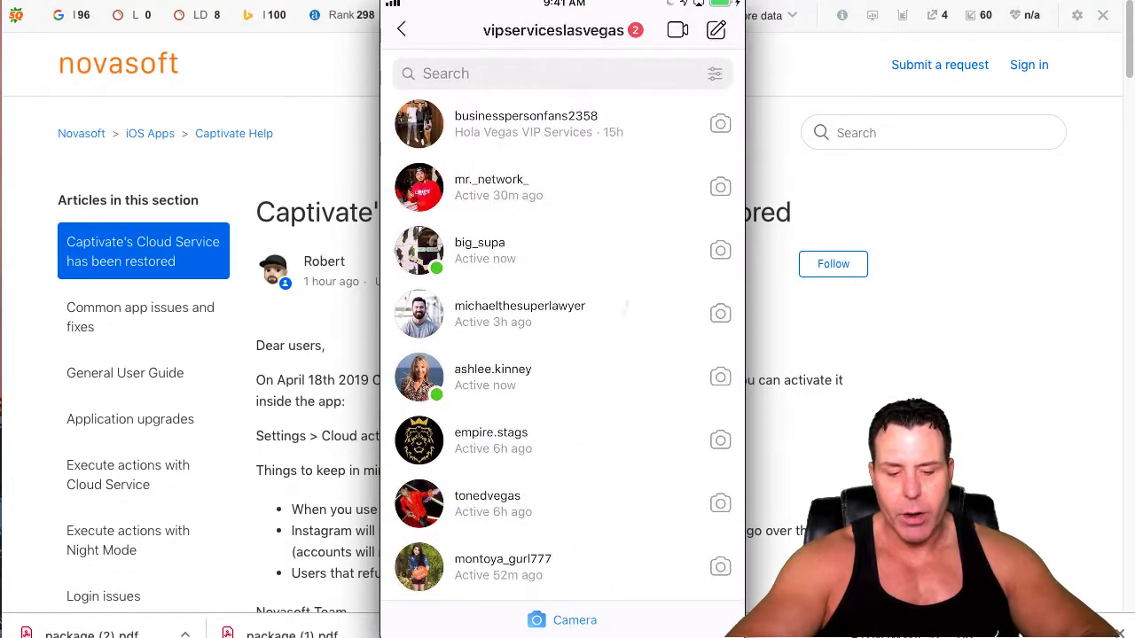
left_click(400, 29)
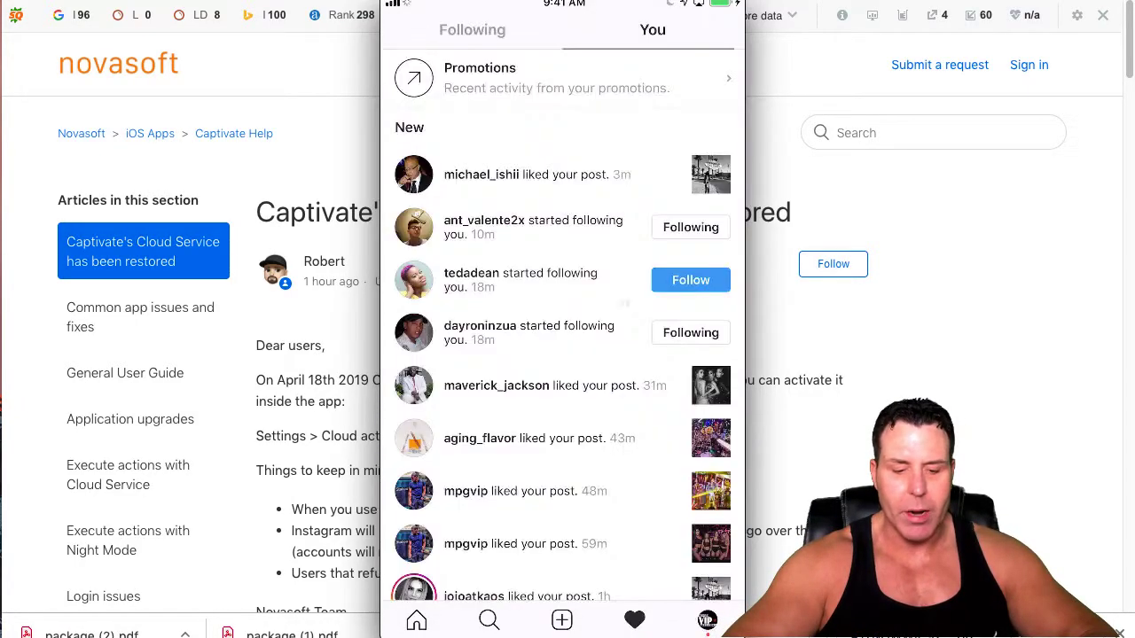
left_click(691, 280)
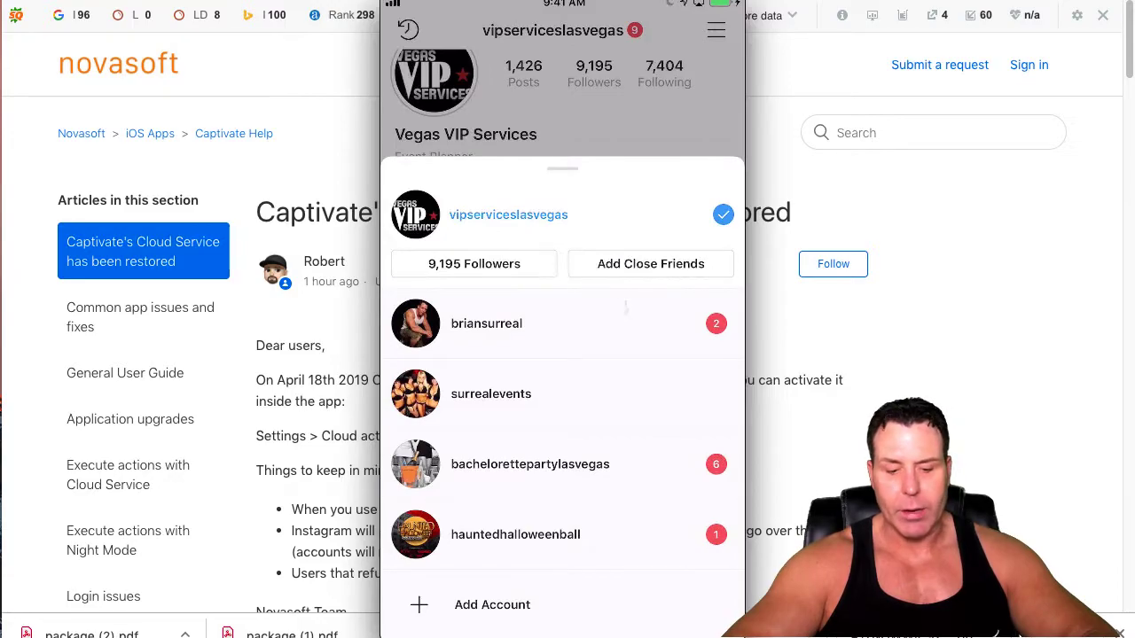
left_click(486, 322)
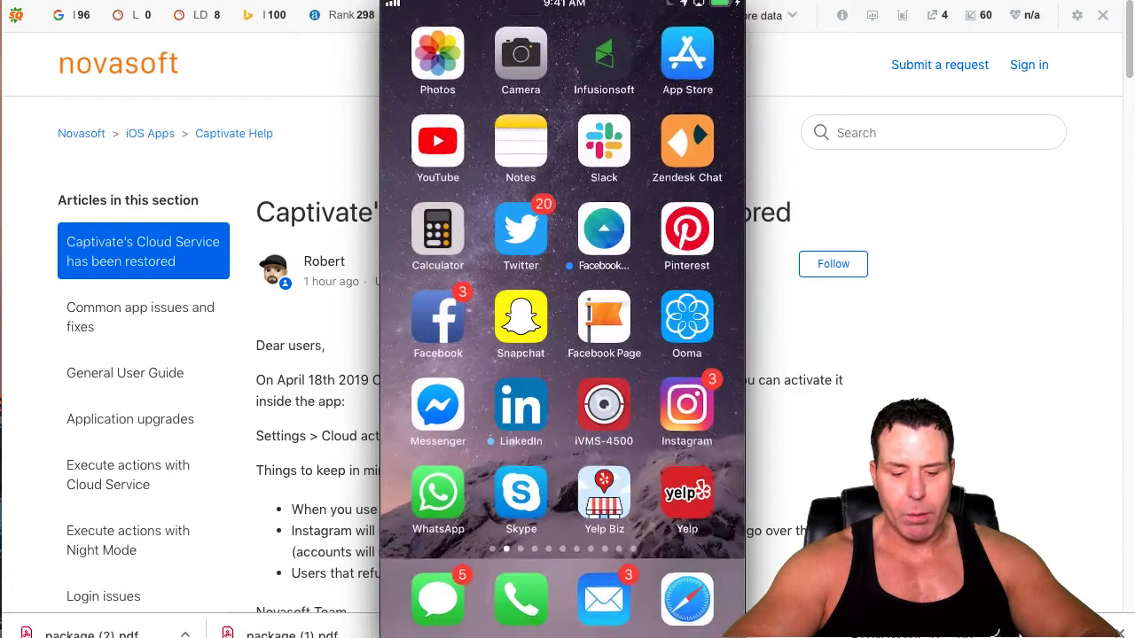
scroll("left", 3)
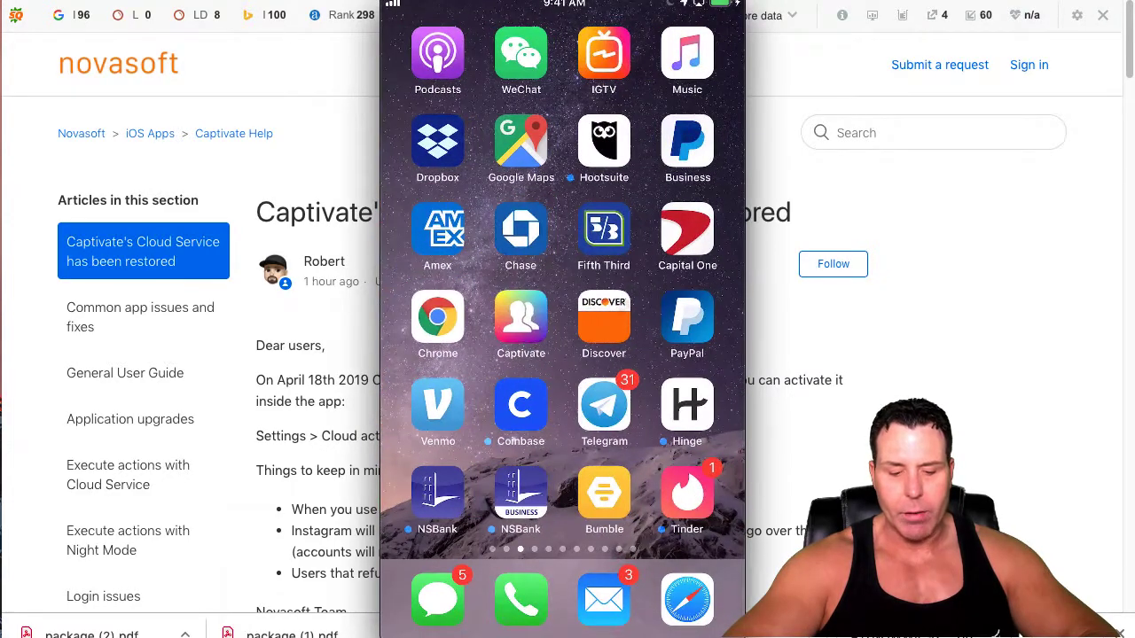
Launch Captivate and show the Following tab listing 76 accounts that don't follow back.
left_click(520, 316)
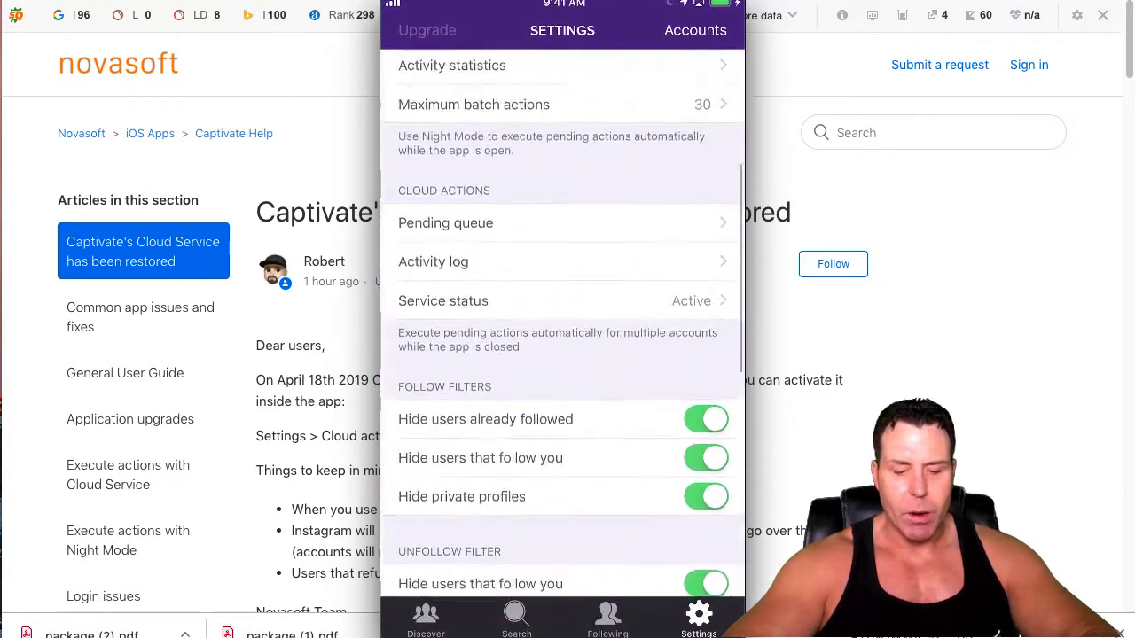
scroll("up", 3)
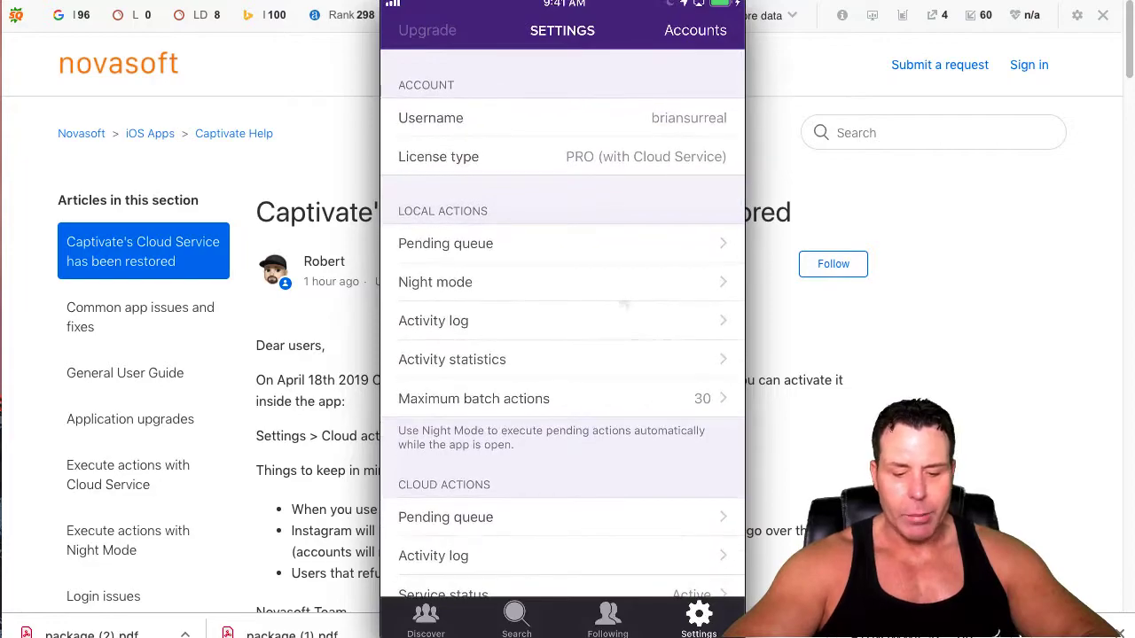
left_click(607, 616)
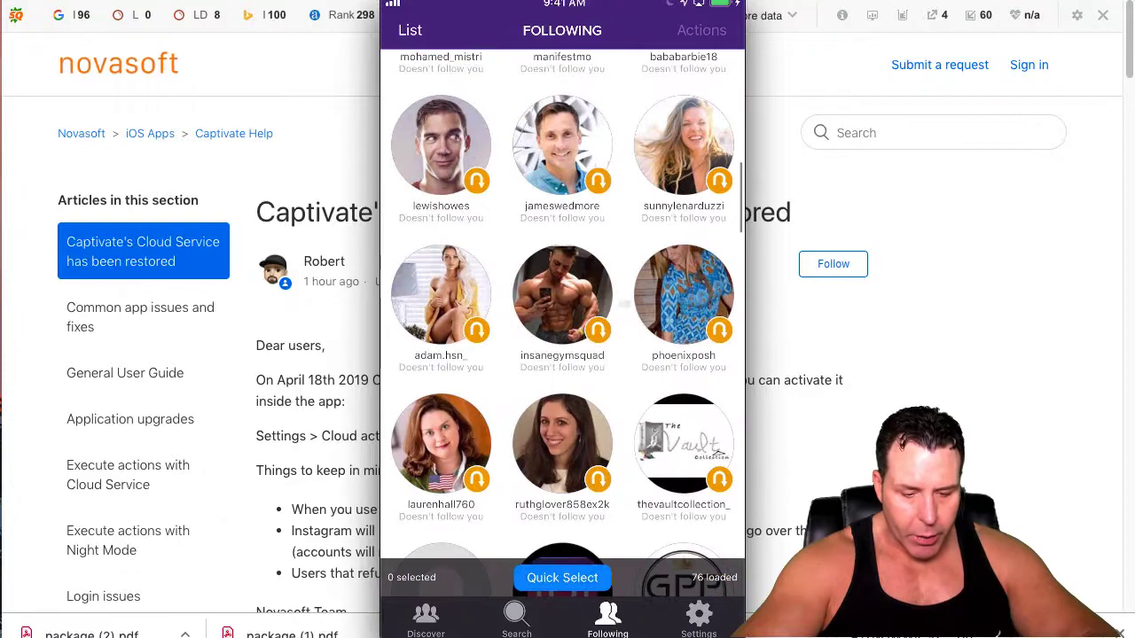
Whitelist sunnylenarduzzi, then return to Settings showing the cloud service Active.
left_click(682, 186)
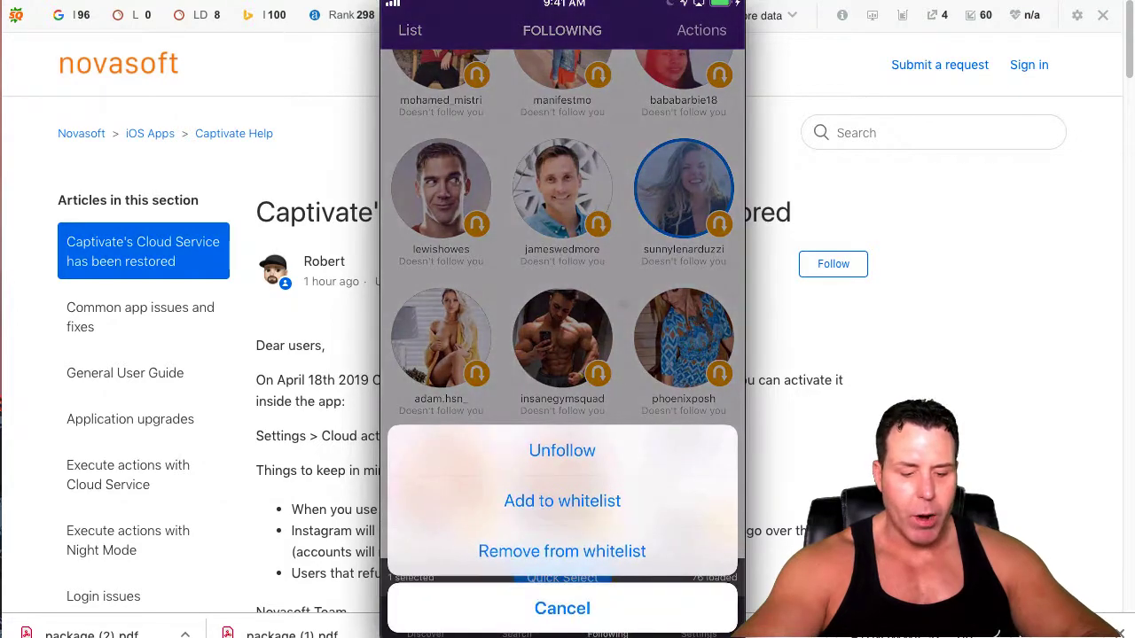
left_click(562, 500)
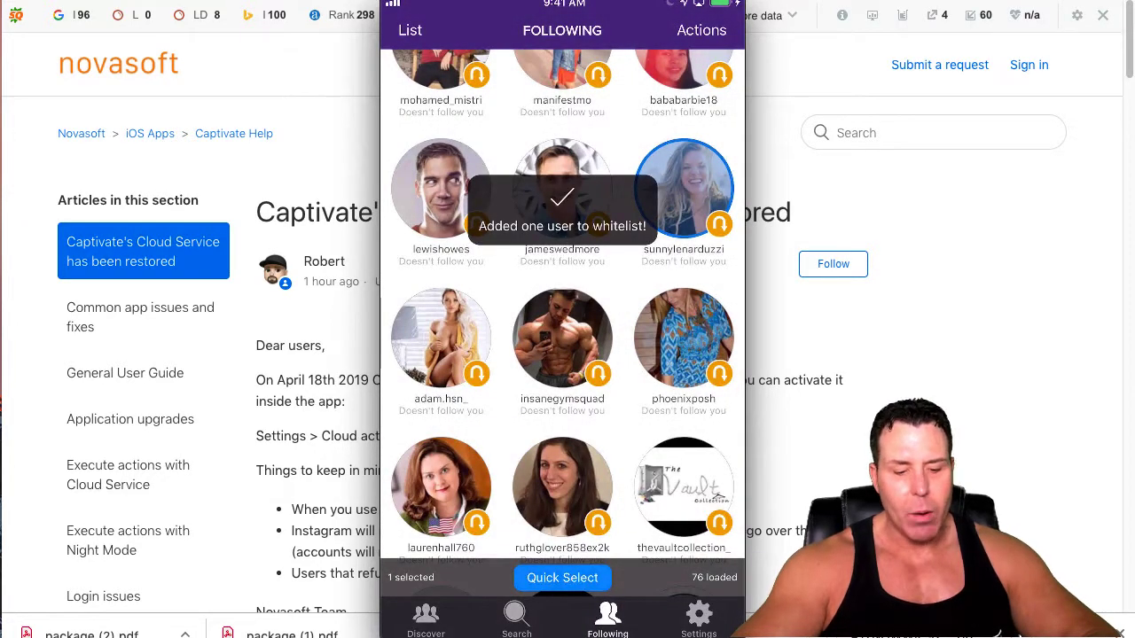
scroll("up", 3)
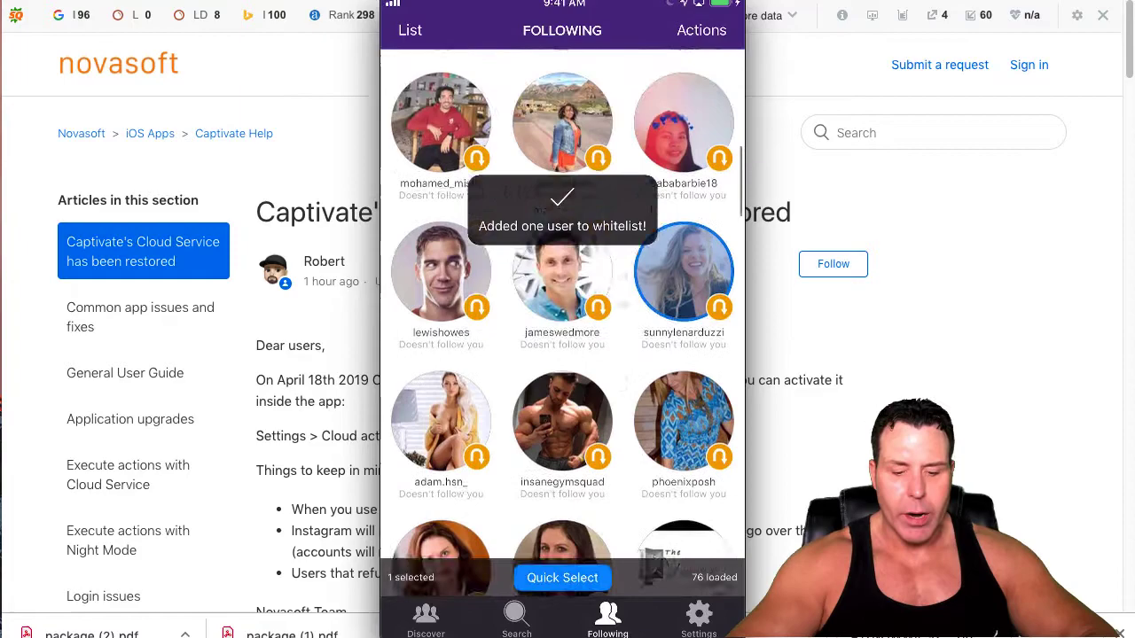
scroll("down", 3)
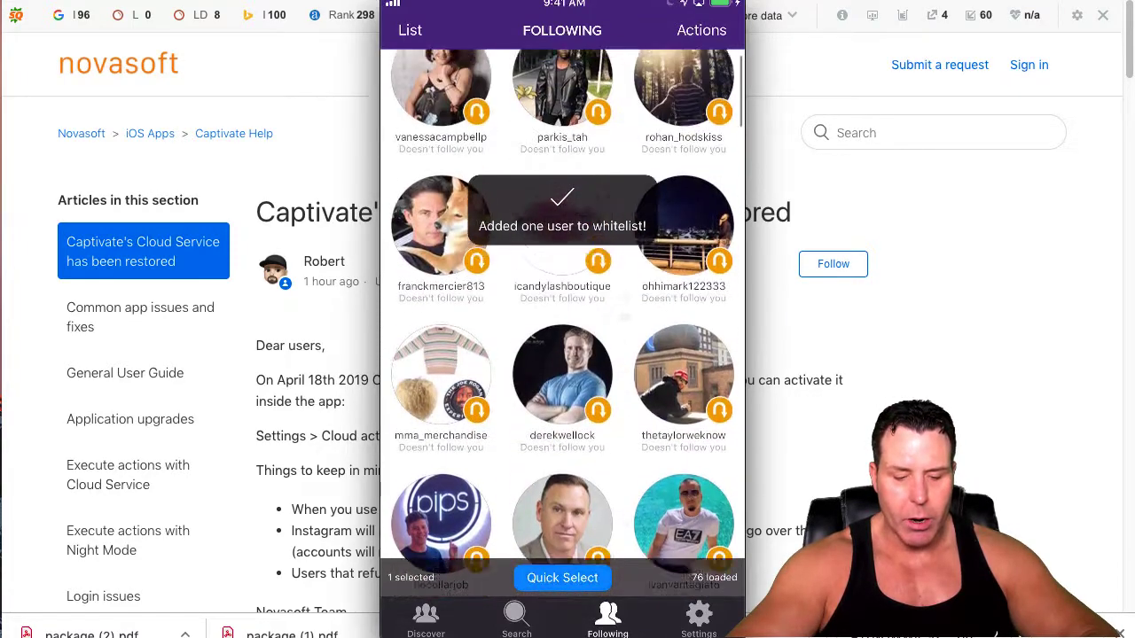
scroll("down", 3)
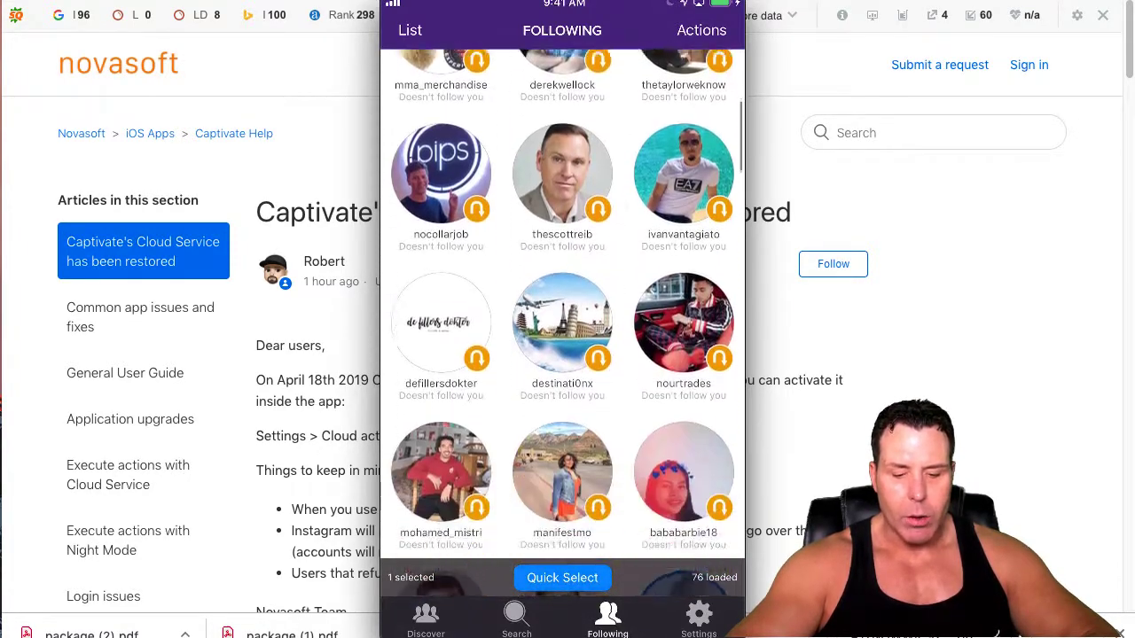
scroll("down", 3)
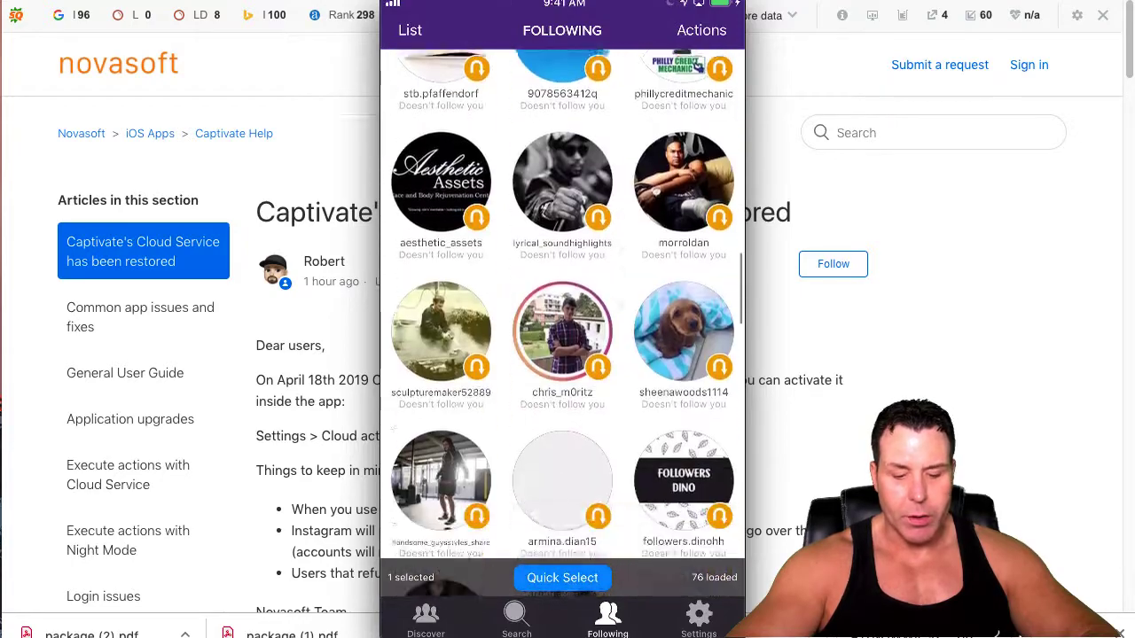
scroll("down", 3)
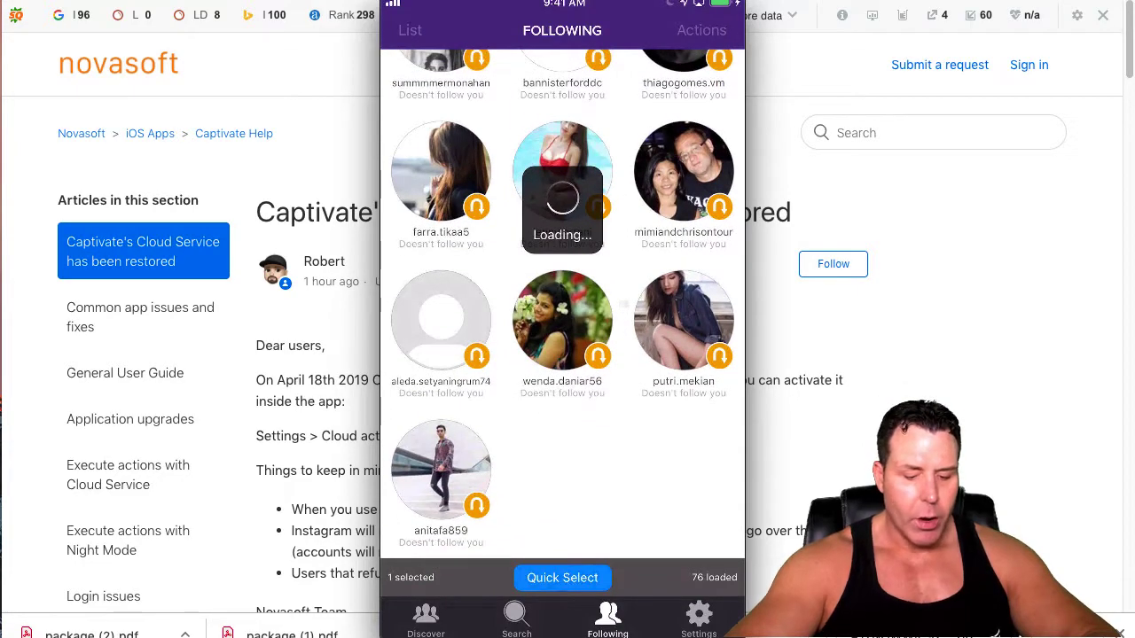
left_click(699, 616)
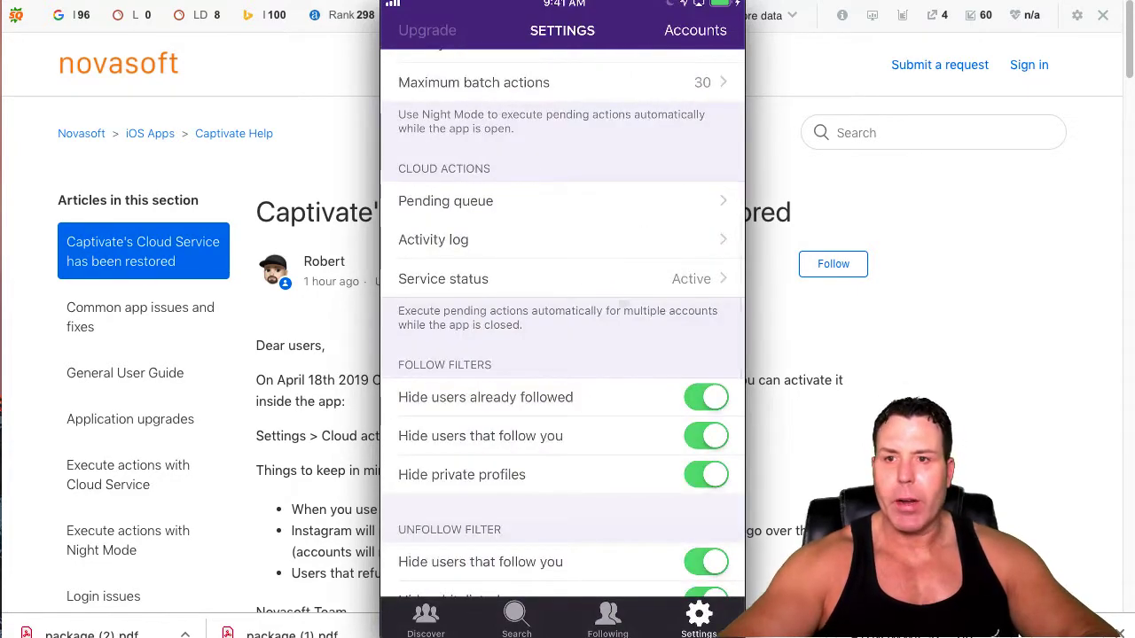